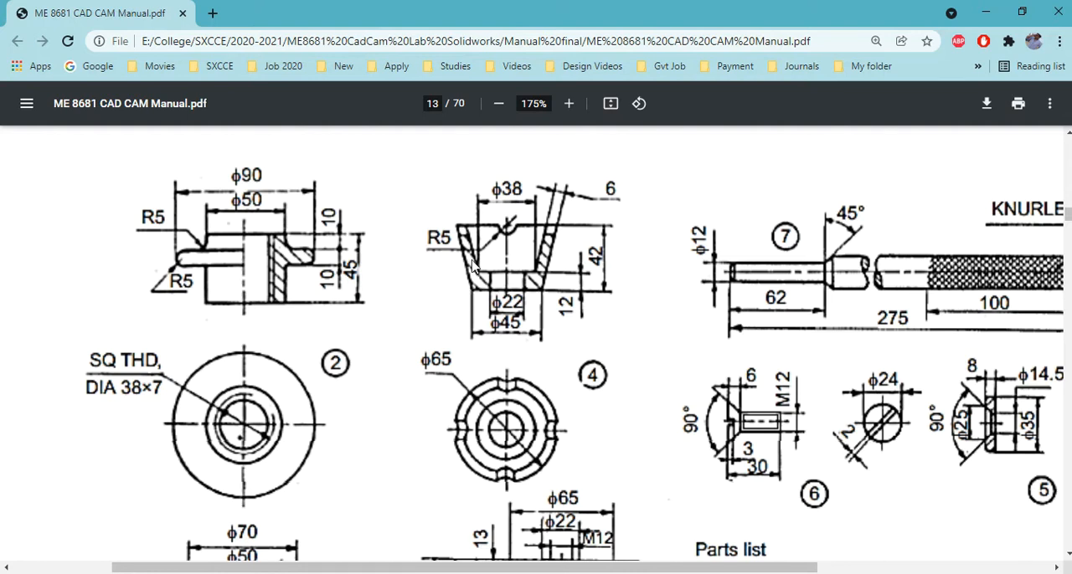
{"action": "mouse_move", "coordinate": [553, 291]}
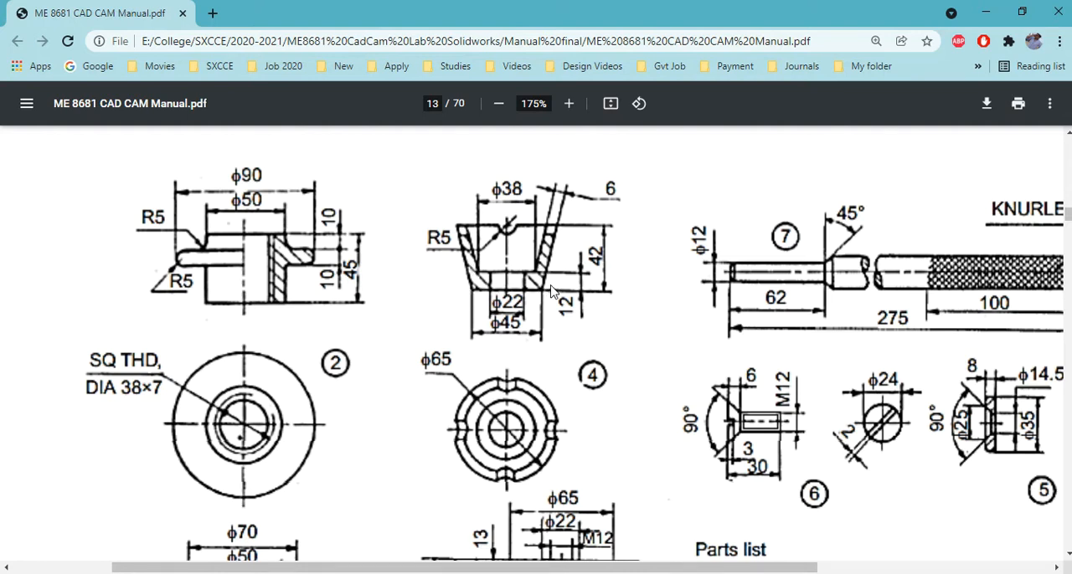
{"action": "mouse_move", "coordinate": [529, 370]}
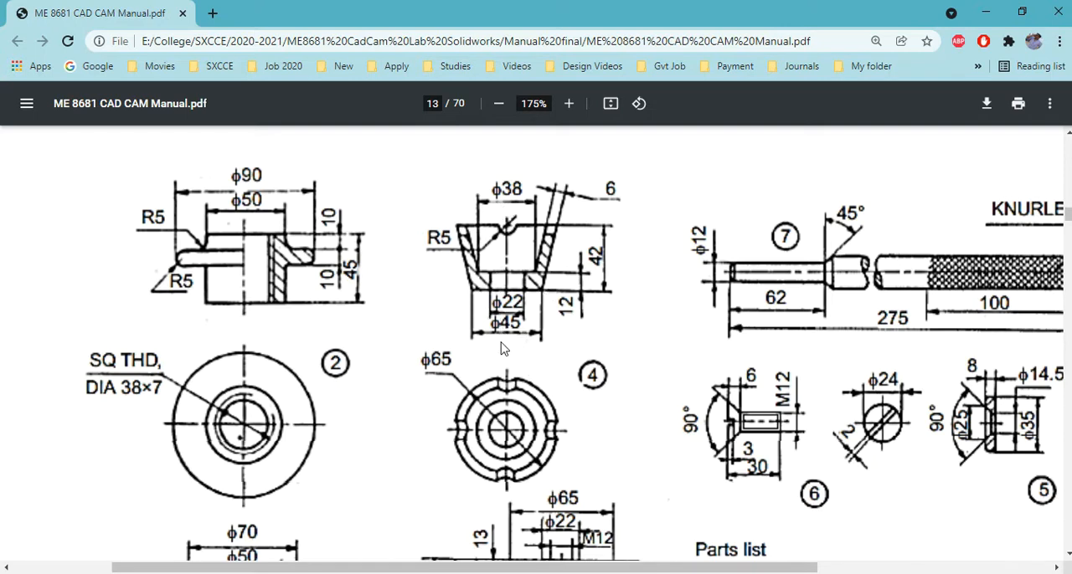
{"action": "mouse_move", "coordinate": [817, 264]}
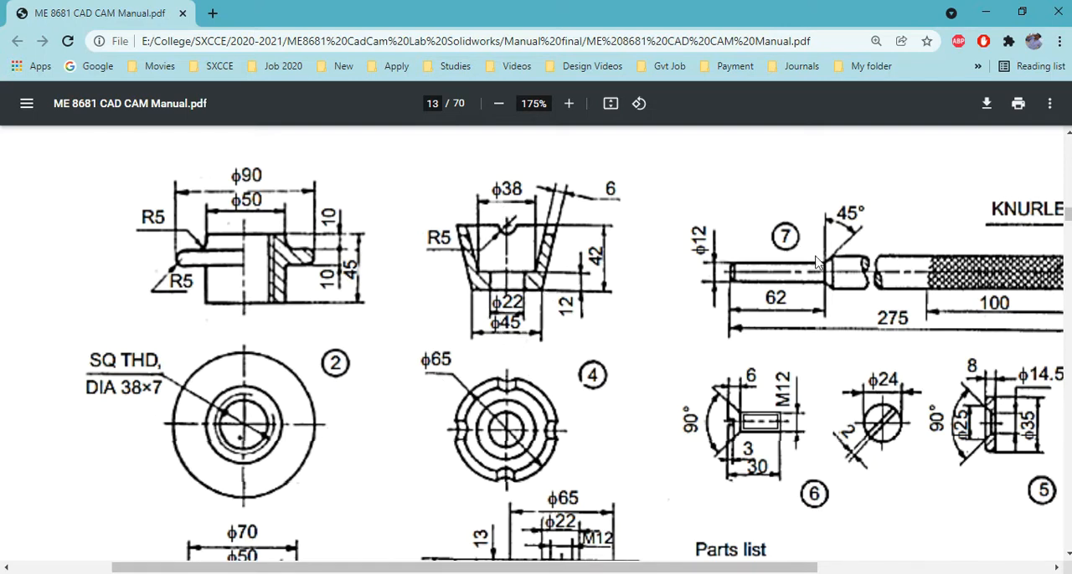
{"action": "mouse_move", "coordinate": [686, 241]}
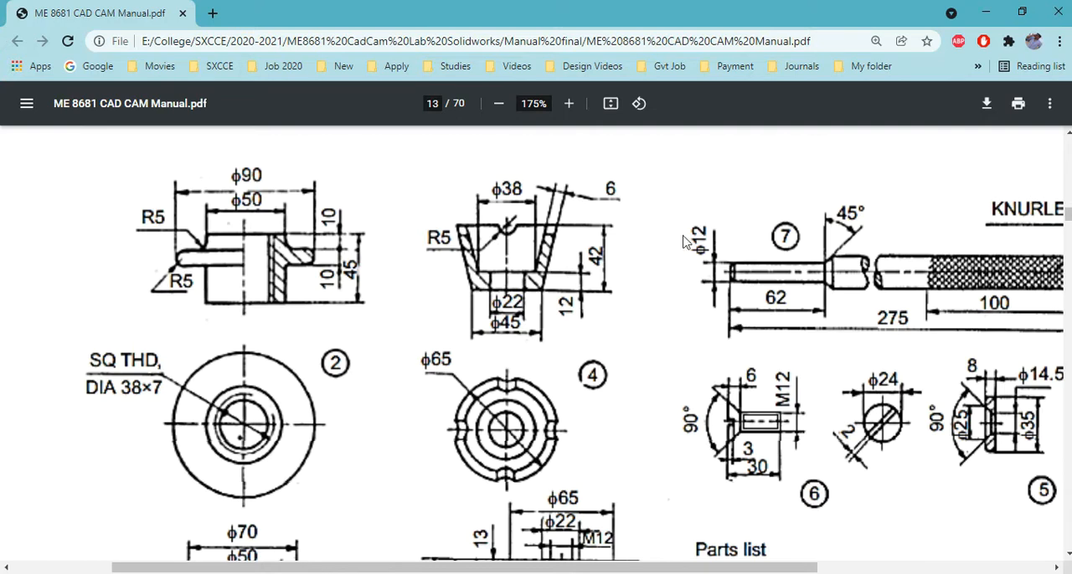
{"action": "mouse_move", "coordinate": [566, 243]}
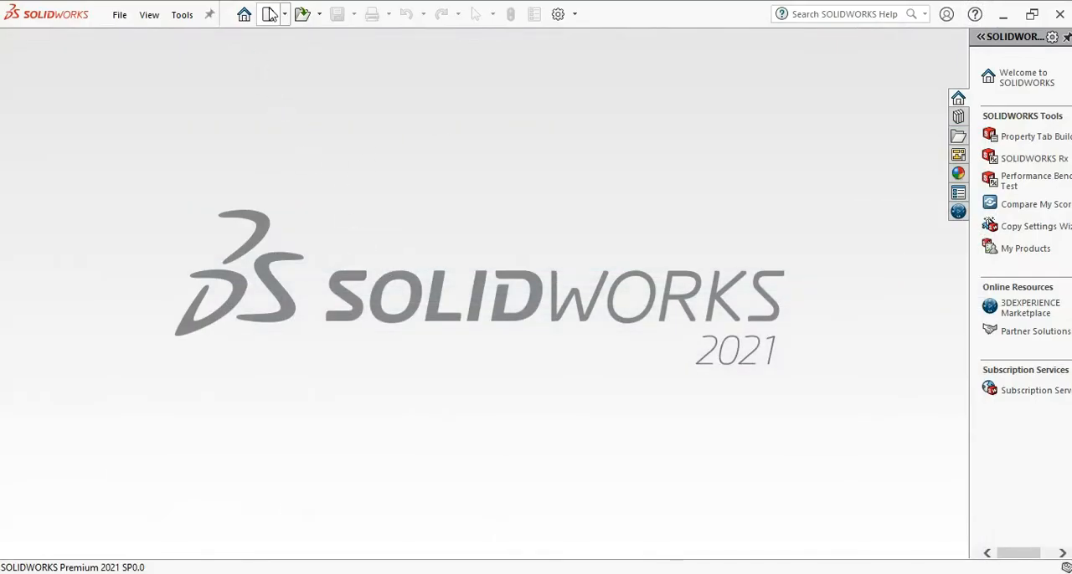
- Create a new blank part document, Part1, from the New SOLIDWORKS Document dialog
{"action": "left_click", "coordinate": [268, 14]}
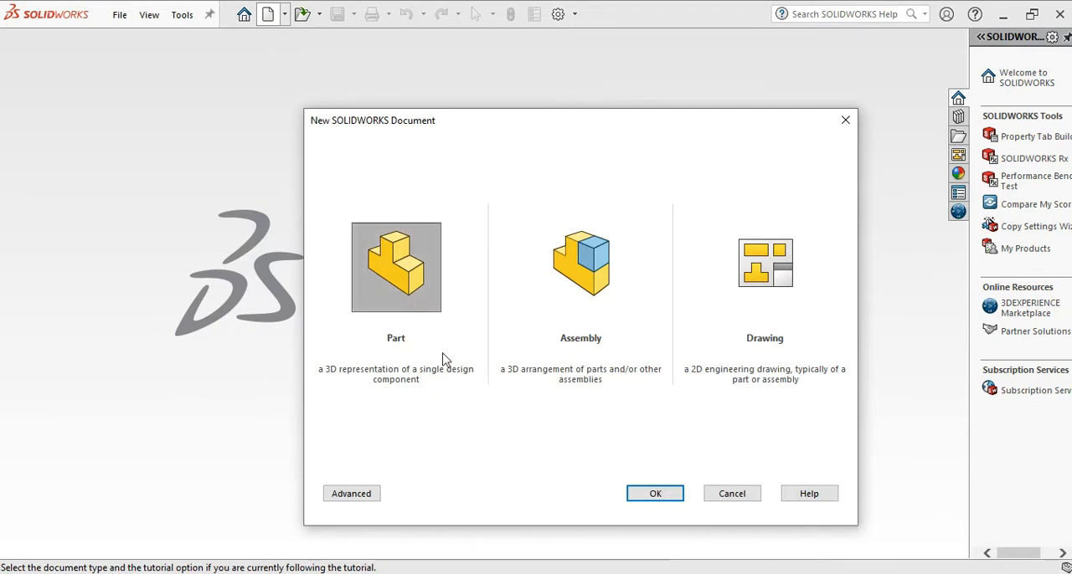
{"action": "left_click", "coordinate": [655, 492]}
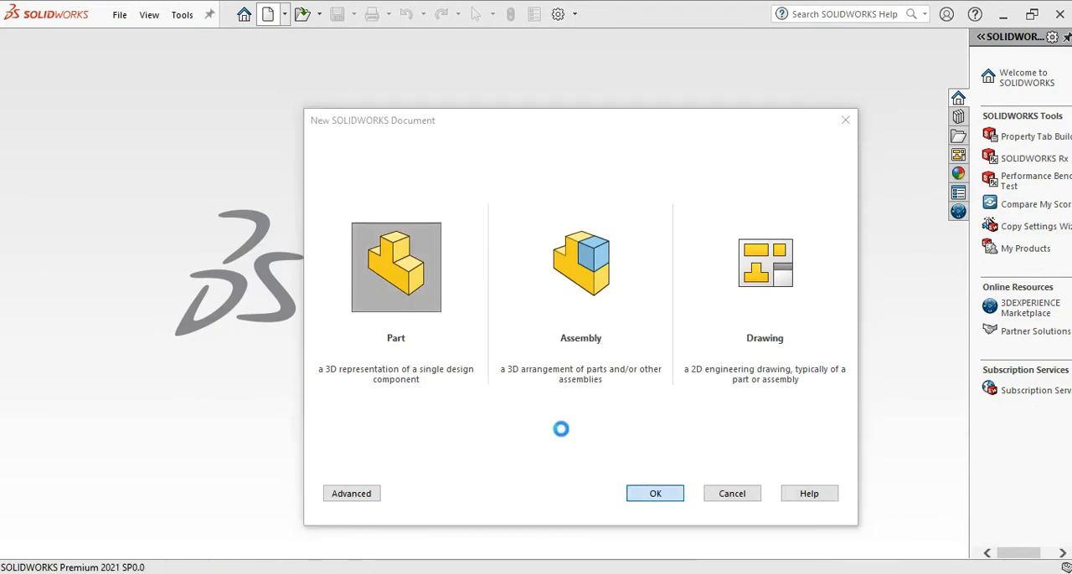
{"action": "left_click", "coordinate": [657, 492]}
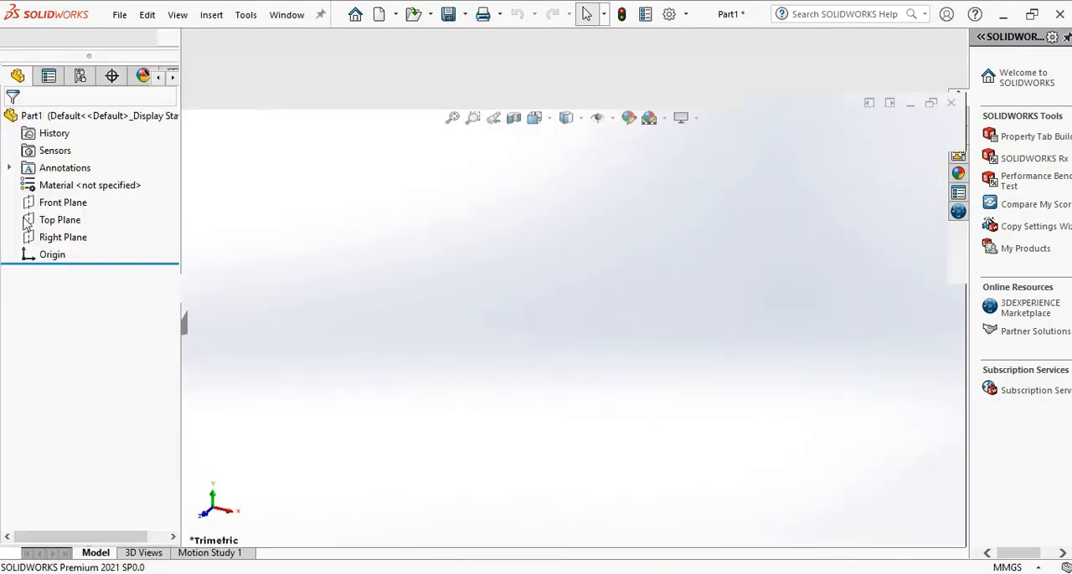
{"action": "mouse_move", "coordinate": [59, 211]}
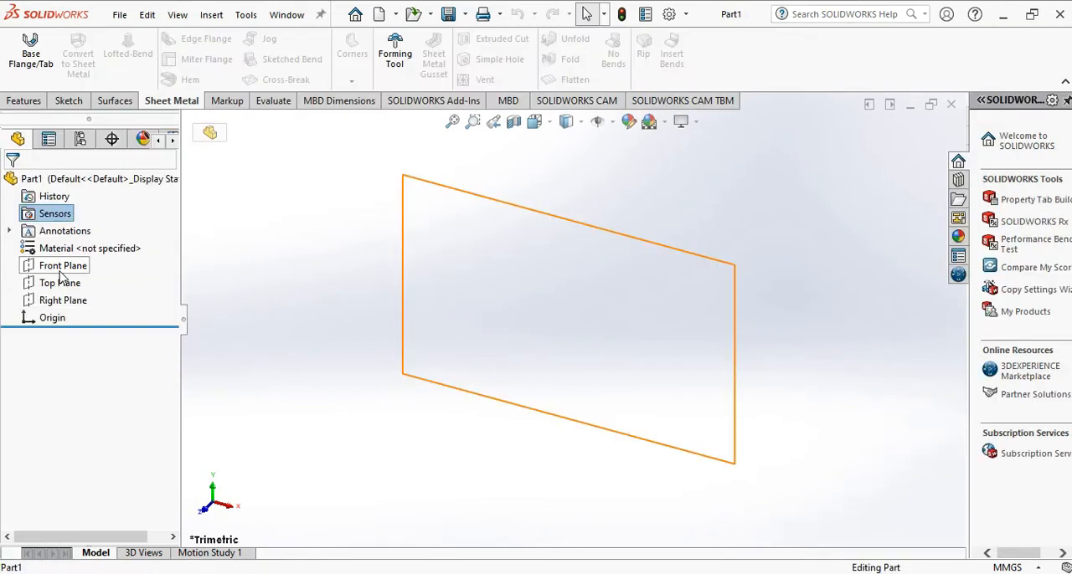
- Begin Sketch1 on the Front Plane and draw the closed cup-wall profile with lines
{"action": "left_click", "coordinate": [60, 265]}
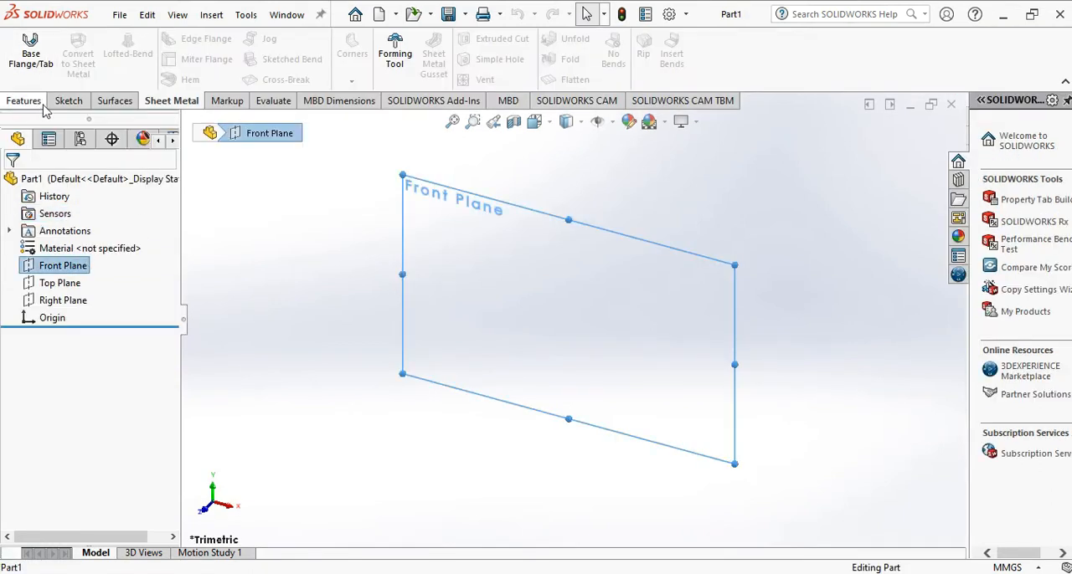
{"action": "left_click", "coordinate": [68, 101]}
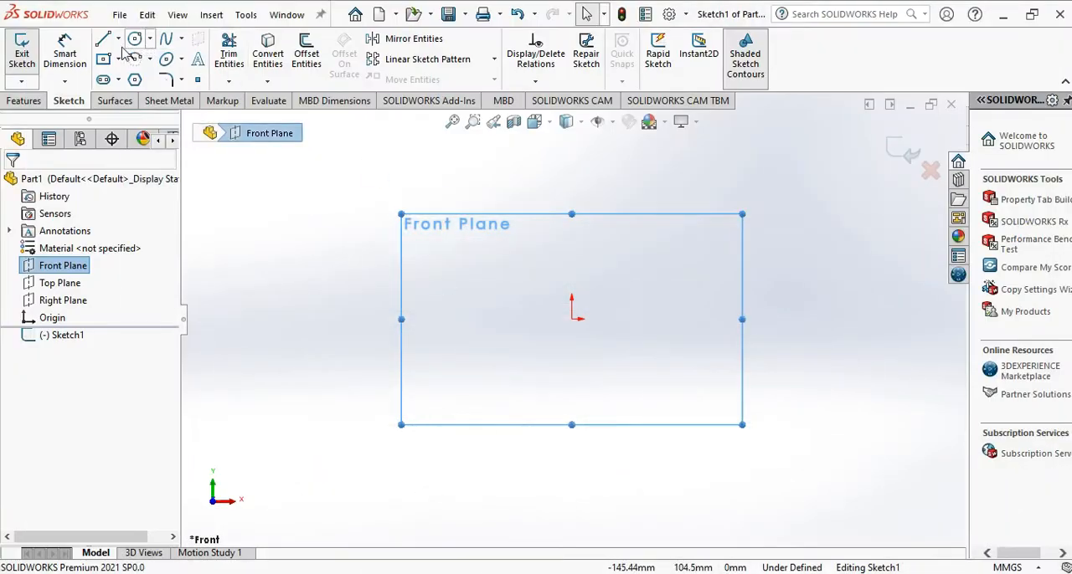
{"action": "left_click", "coordinate": [104, 39]}
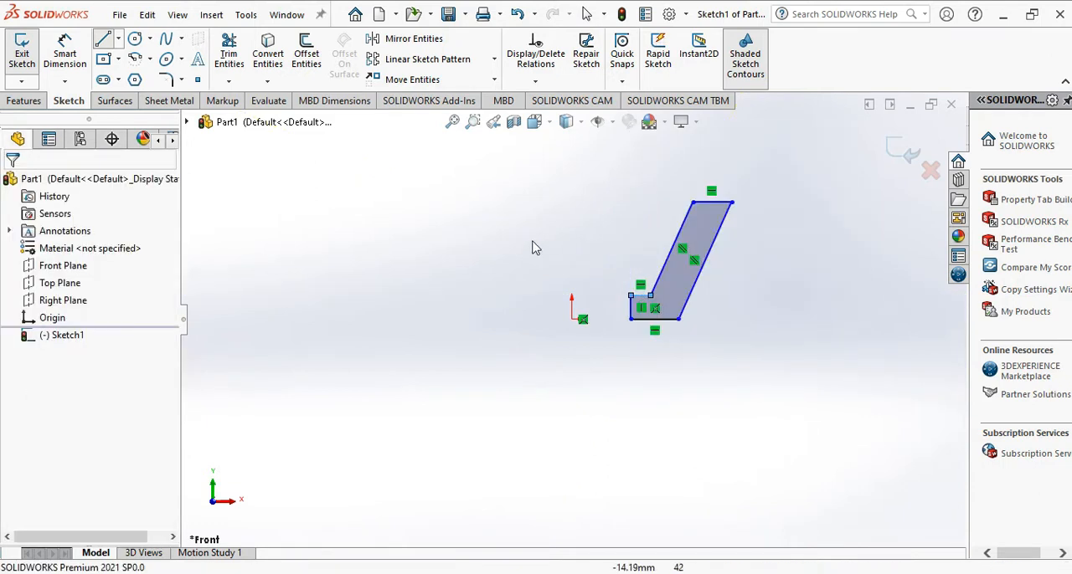
- Draw a vertical construction centreline to the left of the profile as the revolve axis
{"action": "left_click", "coordinate": [121, 38]}
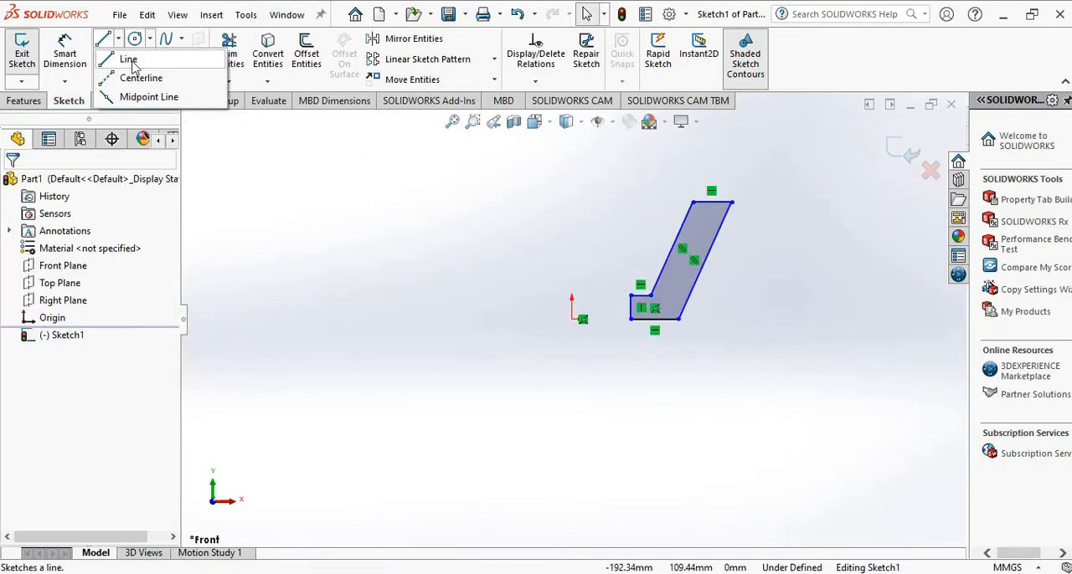
{"action": "left_click", "coordinate": [129, 58]}
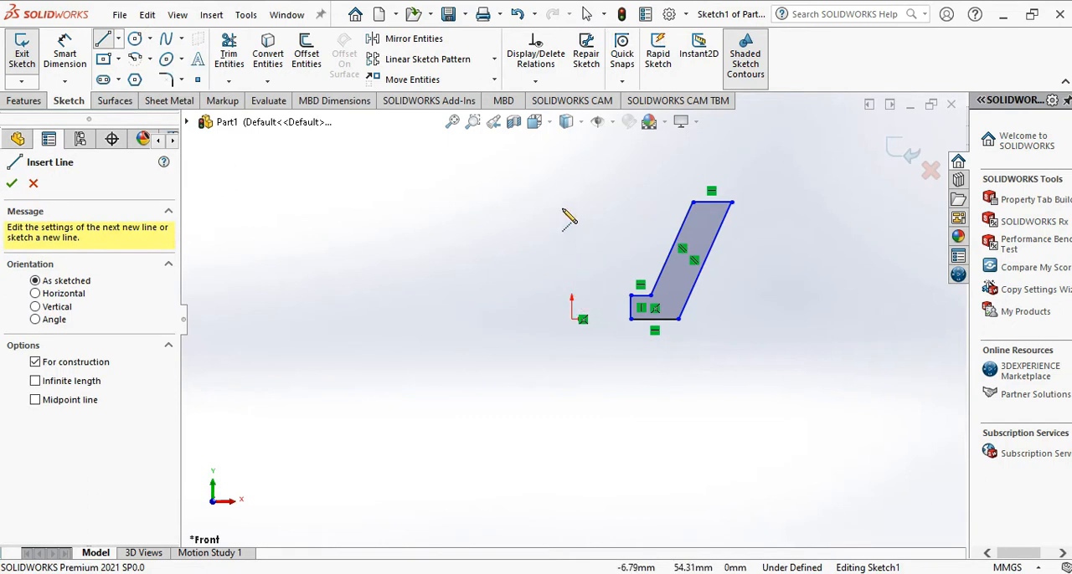
{"action": "left_click_drag", "start_coordinate": [569, 197], "coordinate": [570, 377]}
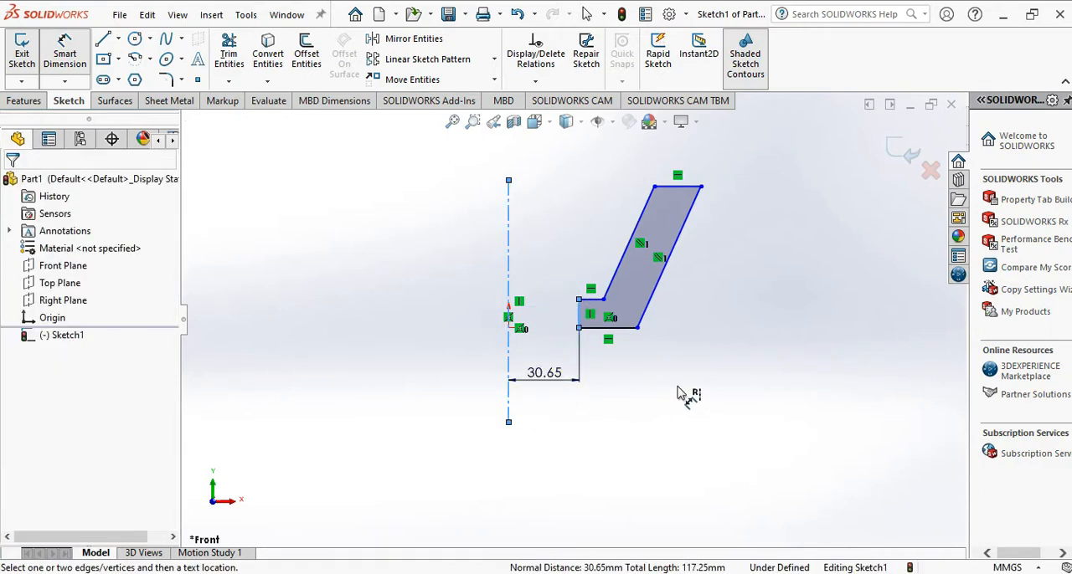
- Dimension the profile 11 mm from the centreline, 6 mm wall thickness and 12 mm base height
{"action": "double_click", "coordinate": [541, 371]}
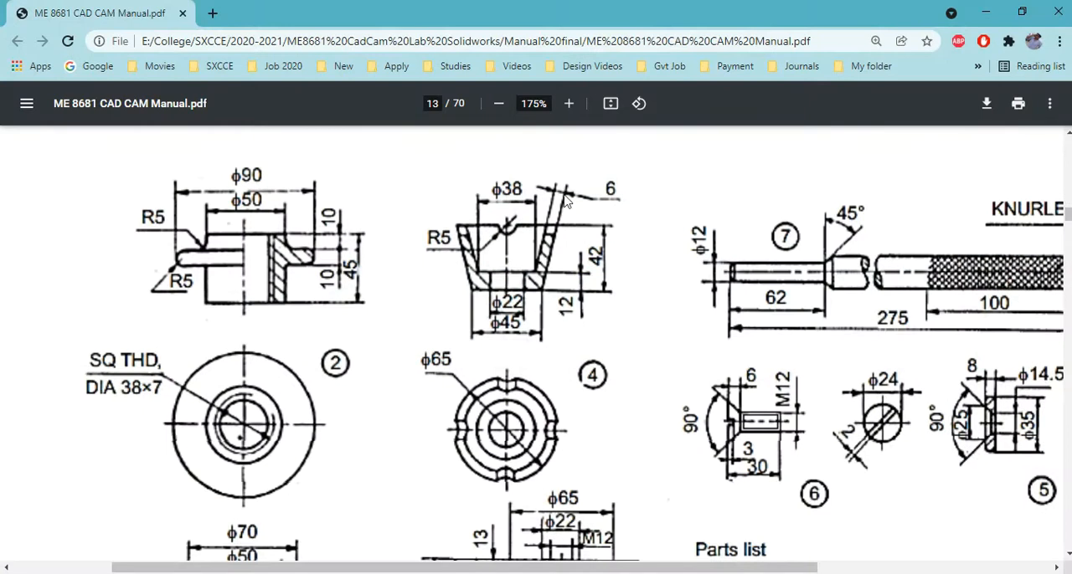
{"action": "mouse_move", "coordinate": [561, 211]}
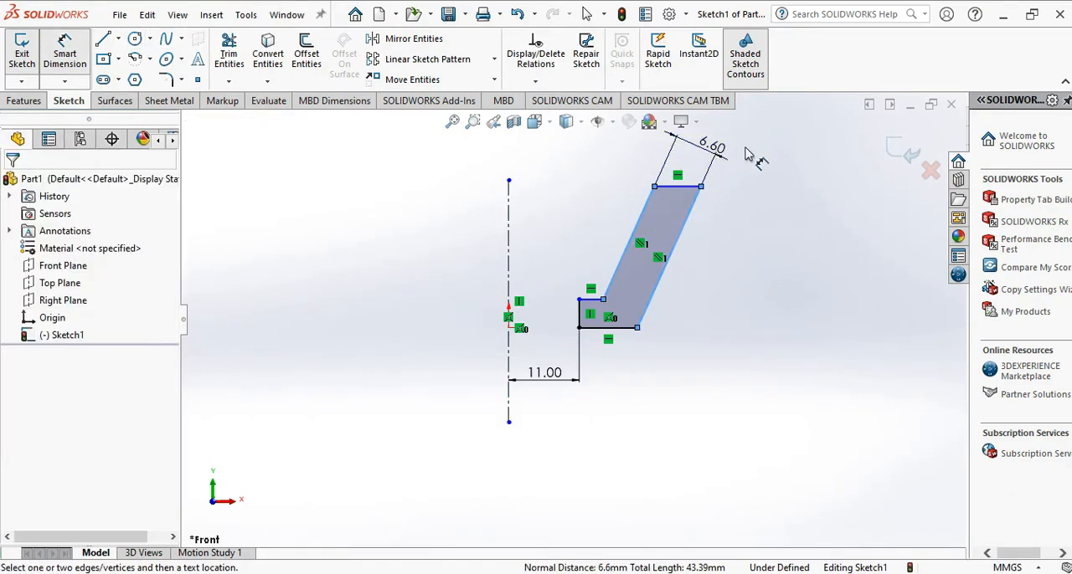
{"action": "left_click", "coordinate": [711, 144]}
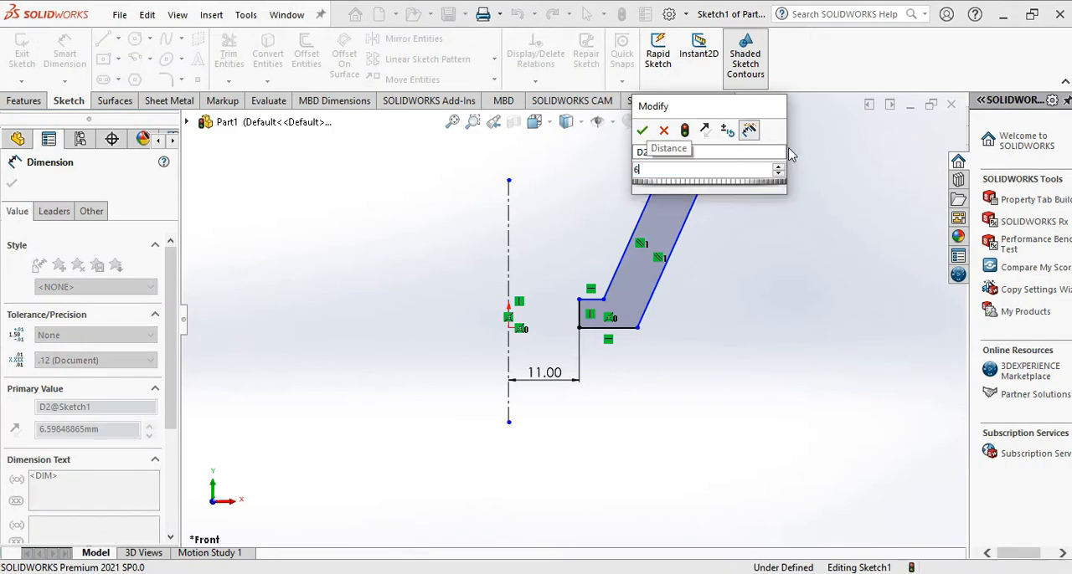
{"action": "left_click", "coordinate": [645, 130]}
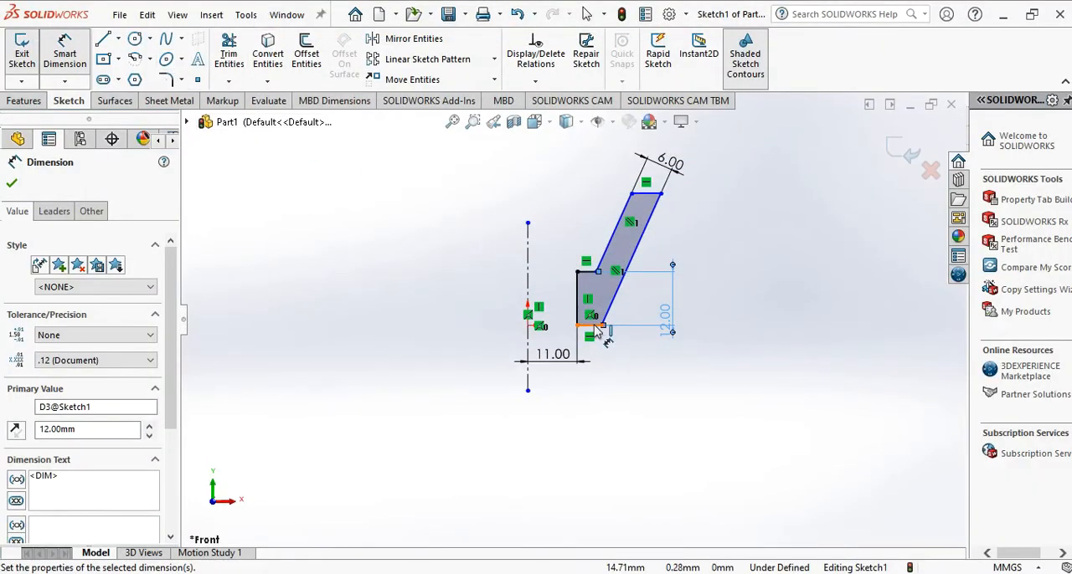
{"action": "left_click", "coordinate": [636, 194]}
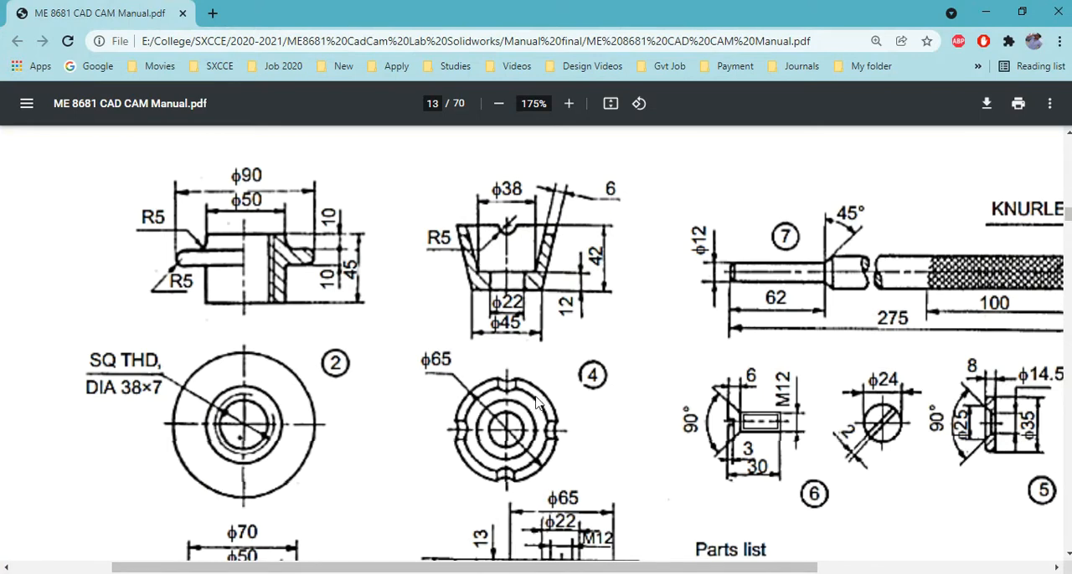
{"action": "mouse_move", "coordinate": [442, 367]}
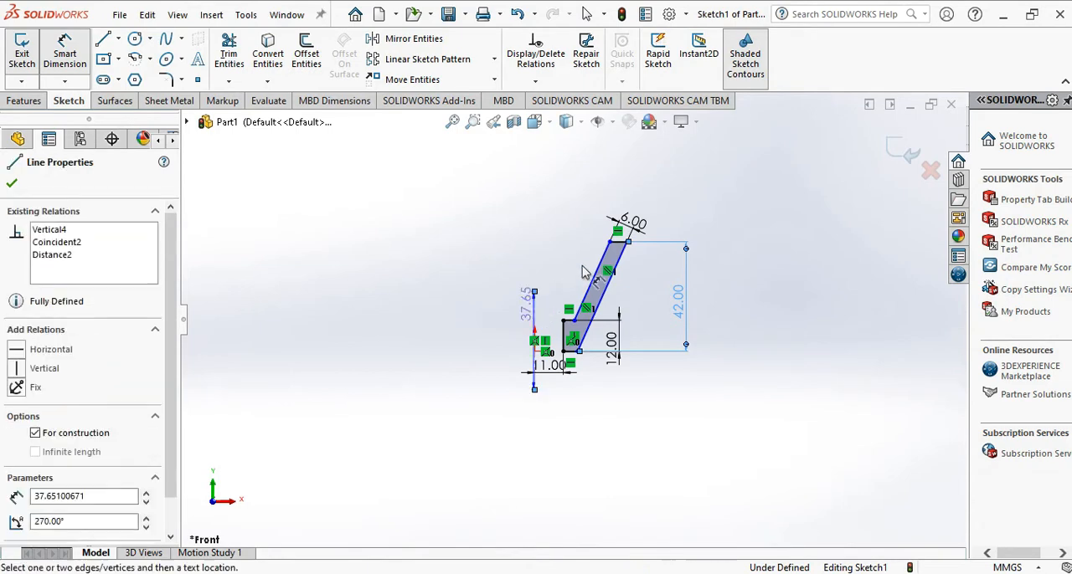
- Dimension the top outer corner 65/2 = 32.5 mm from the centreline
{"action": "left_click", "coordinate": [623, 231]}
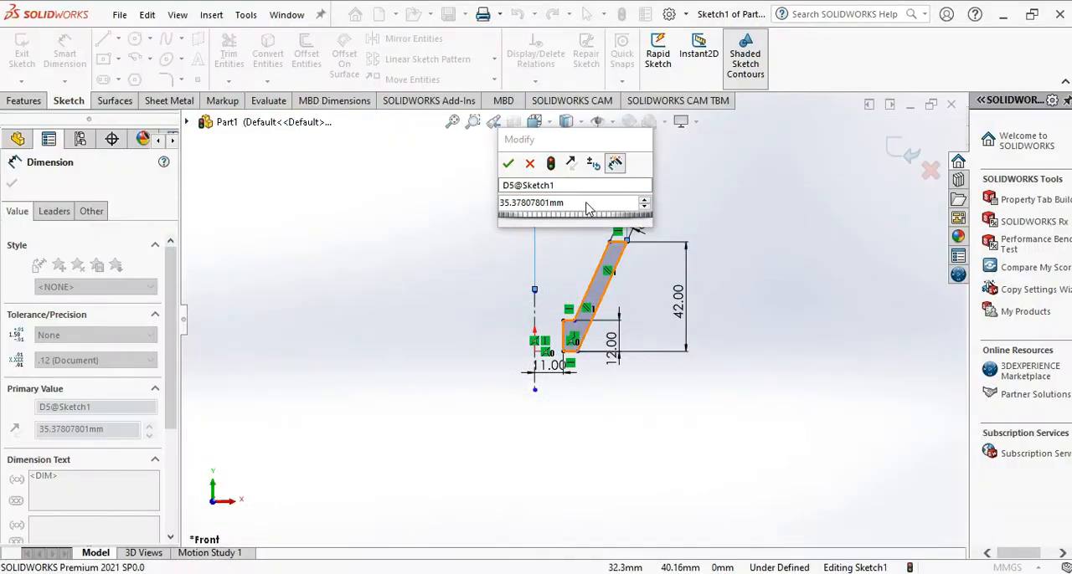
{"action": "type", "text": "6"}
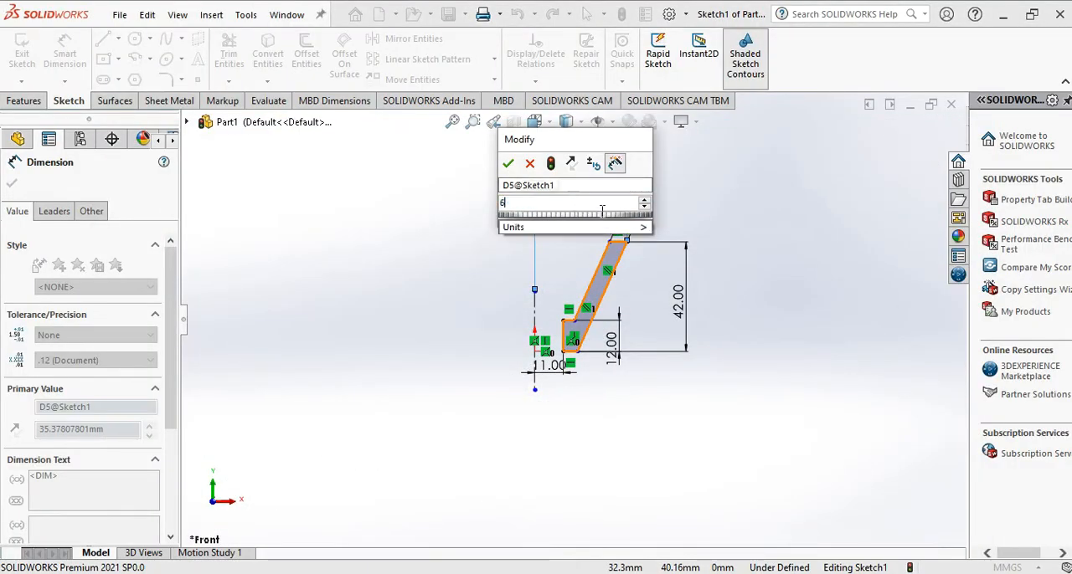
{"action": "type", "text": "5/2"}
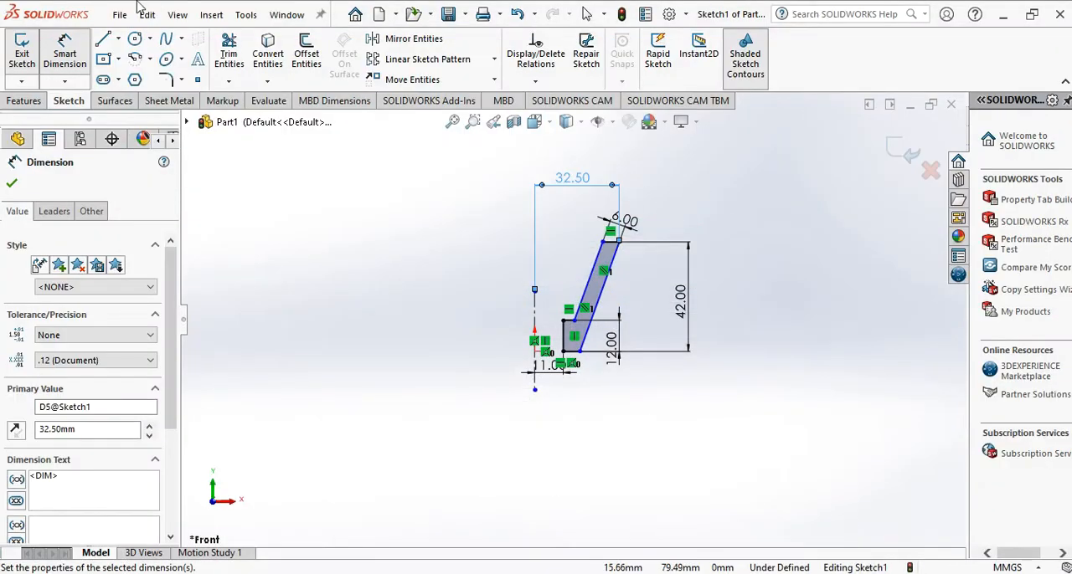
{"action": "mouse_move", "coordinate": [550, 459]}
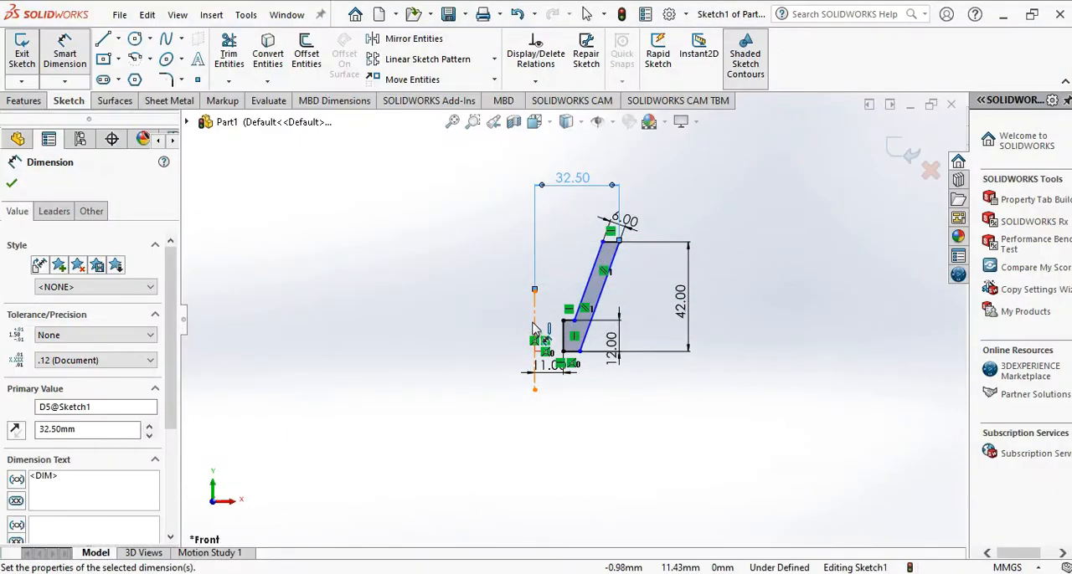
- Dimension the top inner corner 38 mm from the centreline
{"action": "left_click", "coordinate": [573, 310]}
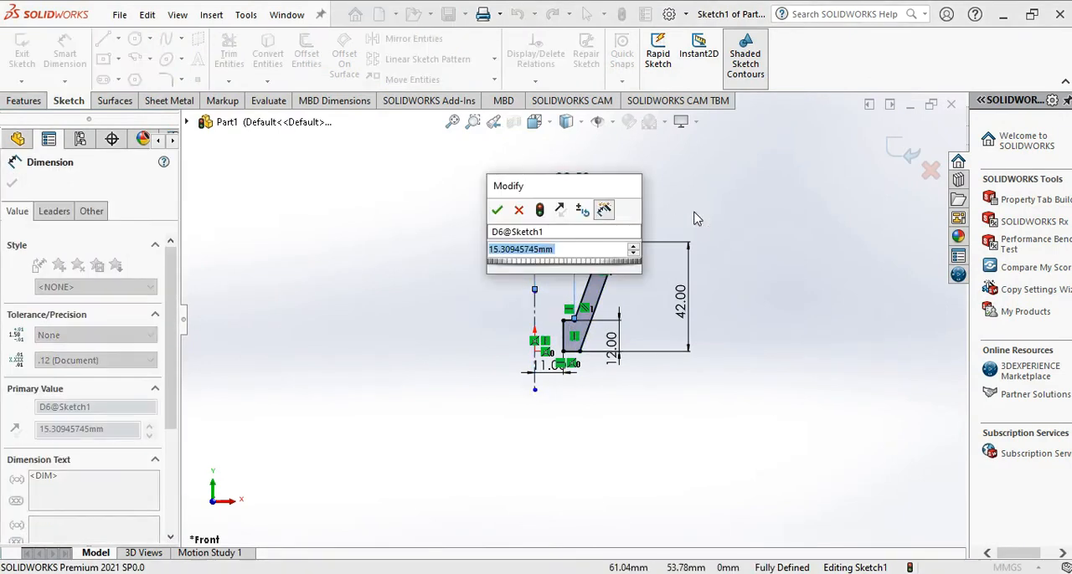
{"action": "type", "text": "38/"}
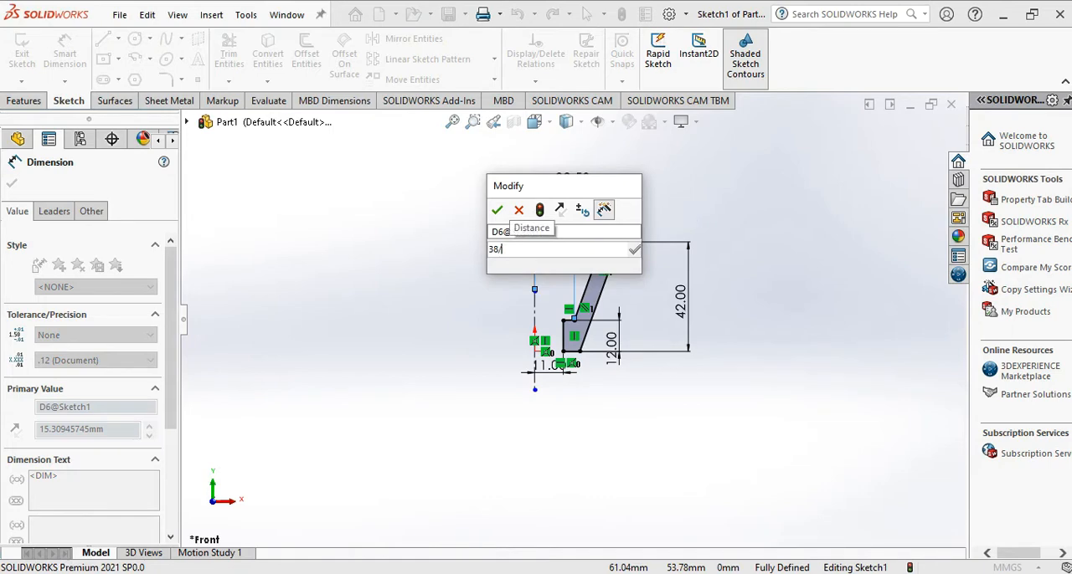
{"action": "left_click", "coordinate": [496, 211]}
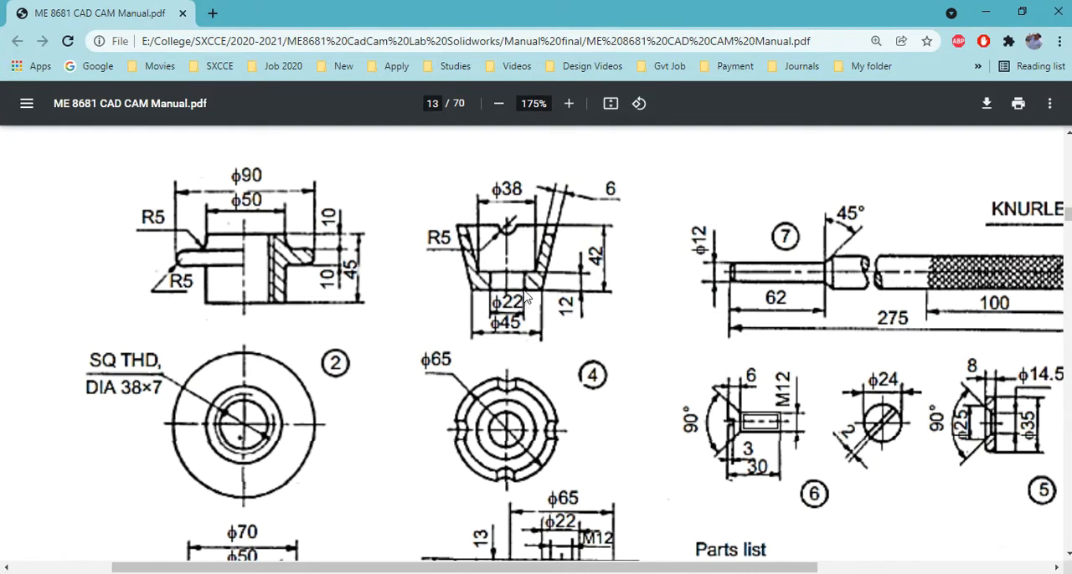
{"action": "mouse_move", "coordinate": [630, 232]}
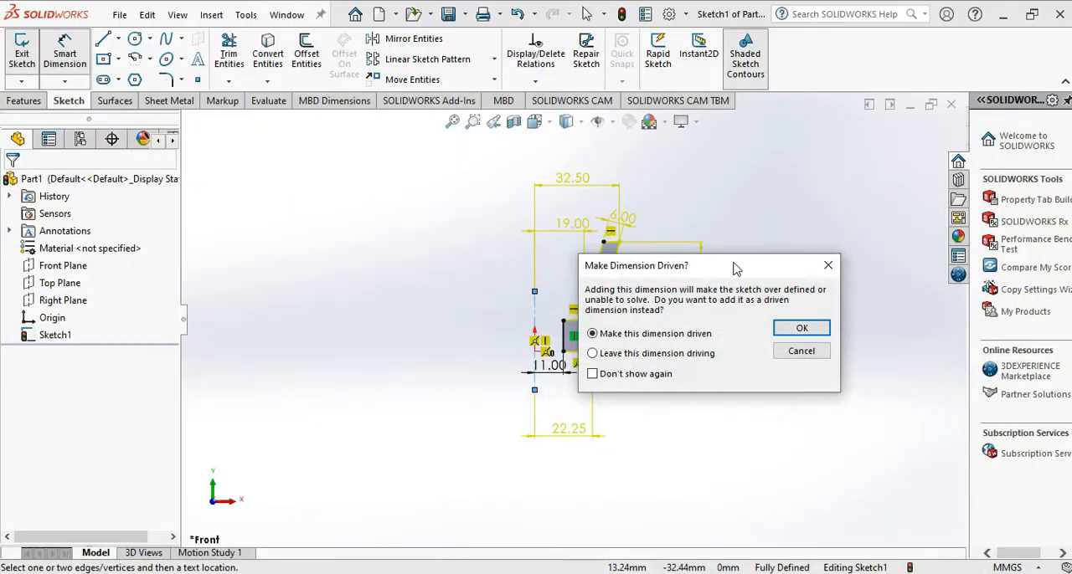
- Check the vertical centreline's Line Properties so Sketch1 reads Fully Defined
{"action": "left_click", "coordinate": [800, 329]}
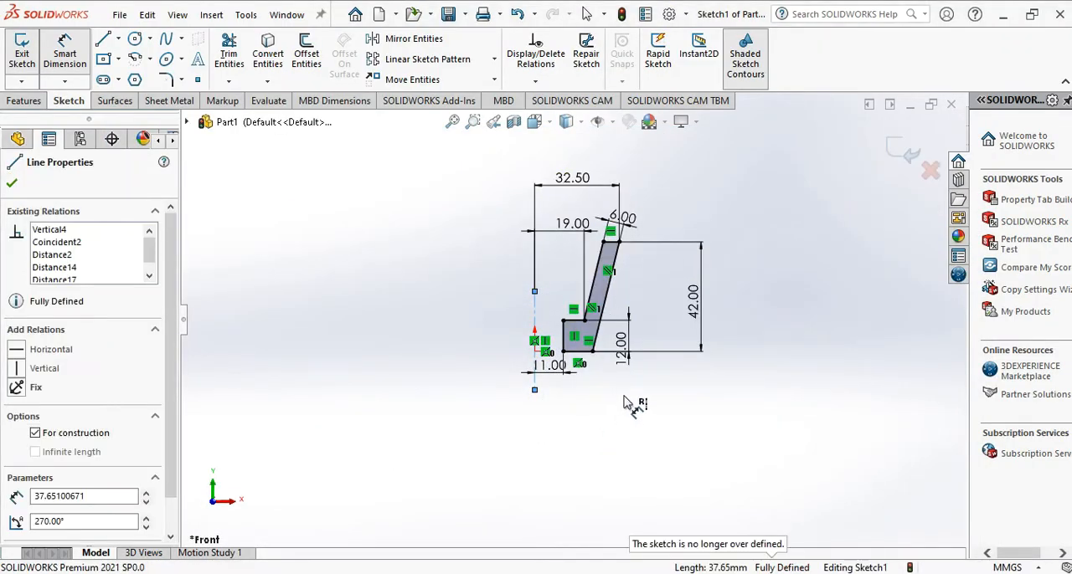
{"action": "mouse_move", "coordinate": [586, 402]}
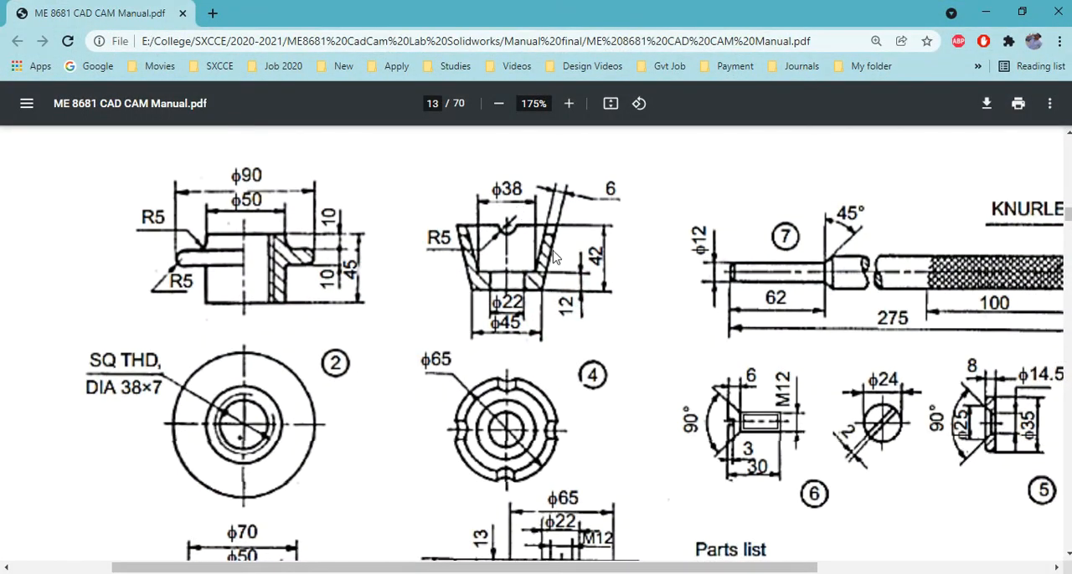
{"action": "mouse_move", "coordinate": [577, 283]}
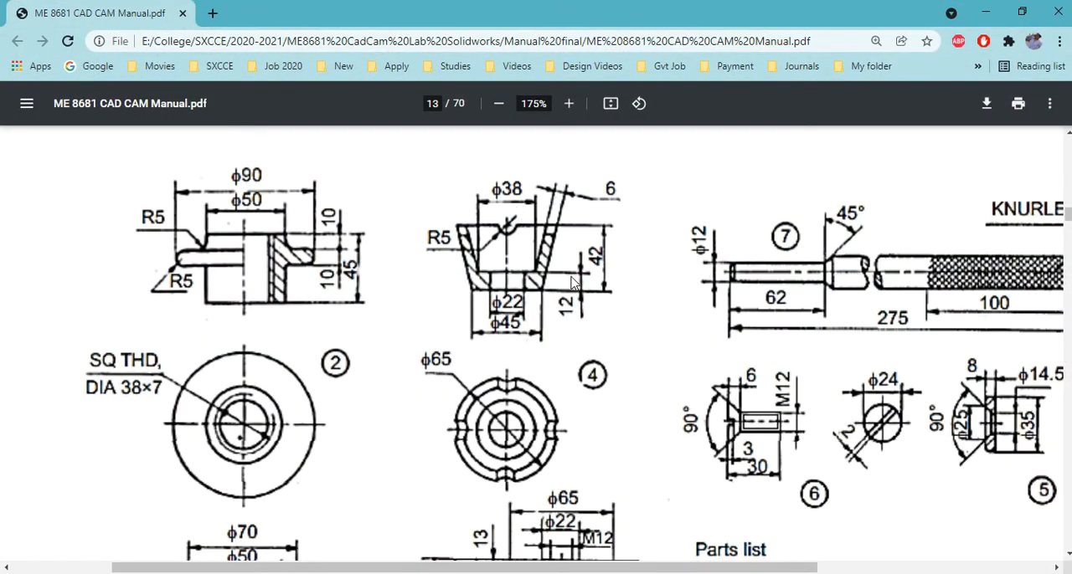
{"action": "mouse_move", "coordinate": [513, 359]}
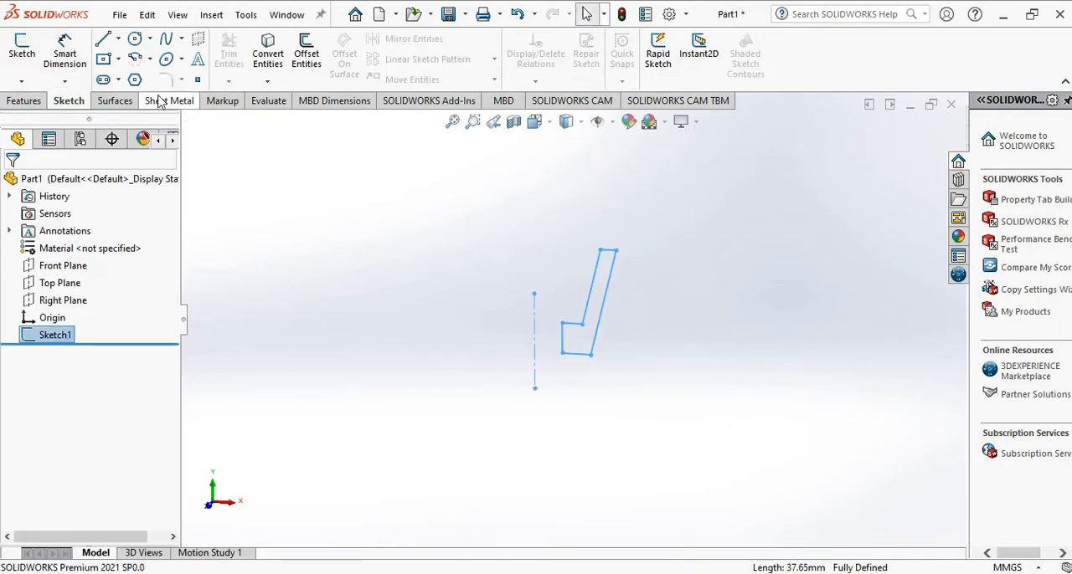
- Revolve Sketch1 a full 360° Blind about the centreline into the solid cup
{"action": "left_click", "coordinate": [23, 101]}
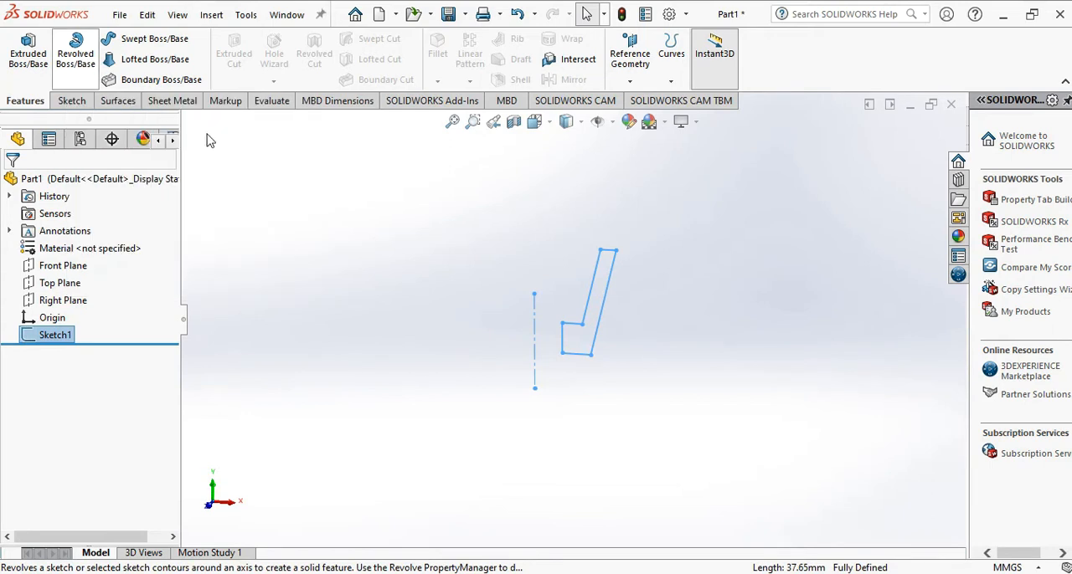
{"action": "left_click", "coordinate": [77, 43]}
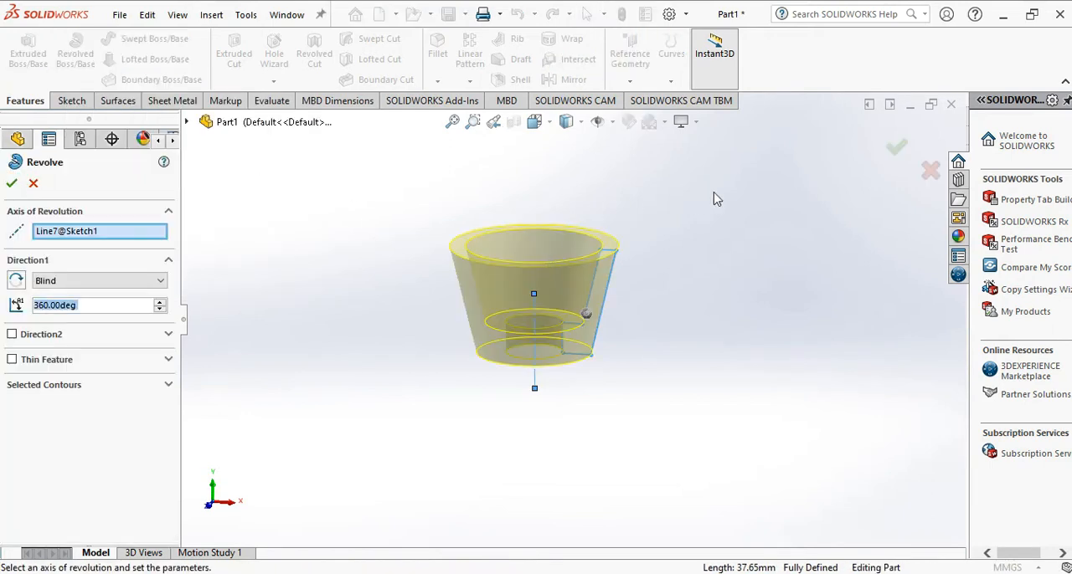
{"action": "left_click", "coordinate": [10, 184]}
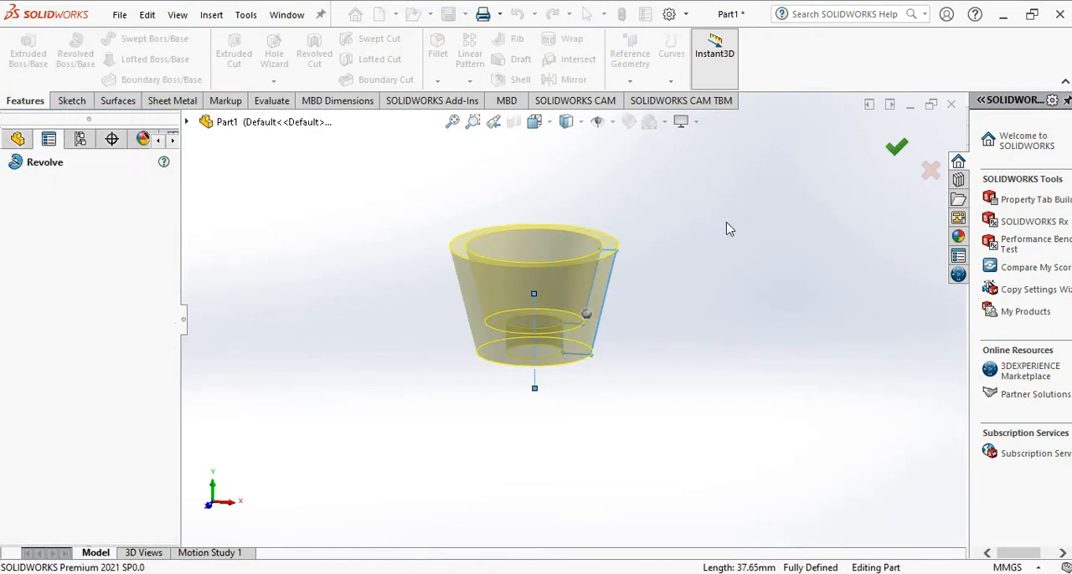
{"action": "left_click", "coordinate": [896, 147]}
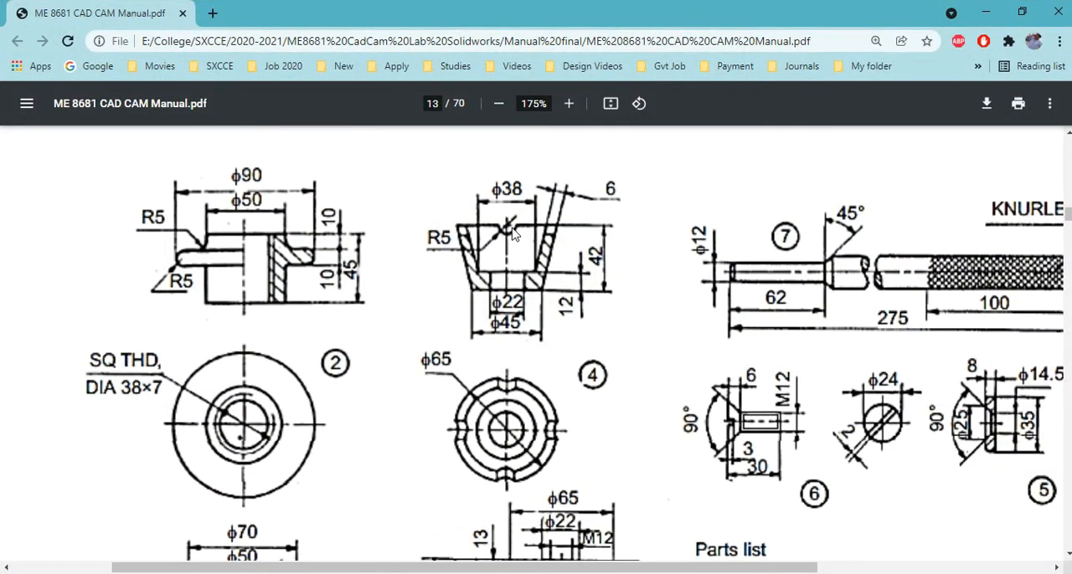
{"action": "mouse_move", "coordinate": [469, 446]}
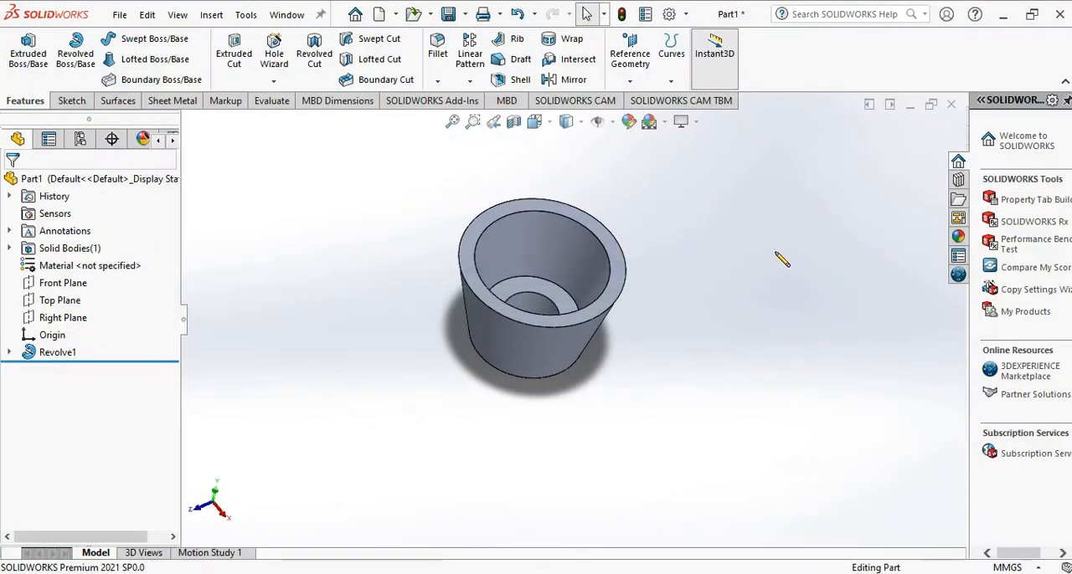
- Sketch a circle on the Front Plane centred on the cup's top rim
{"action": "left_click", "coordinate": [63, 283]}
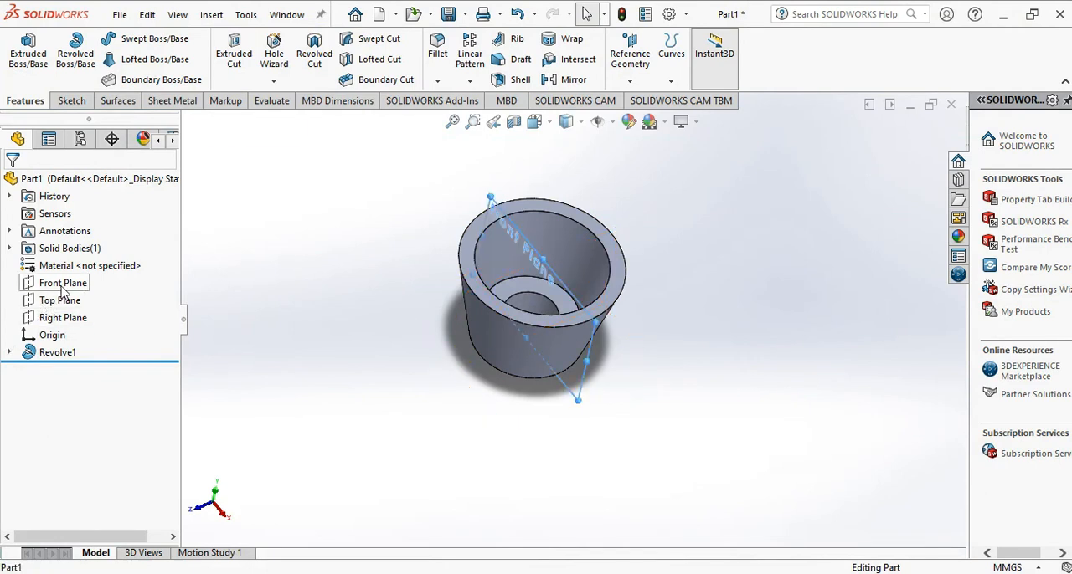
{"action": "left_click", "coordinate": [62, 281]}
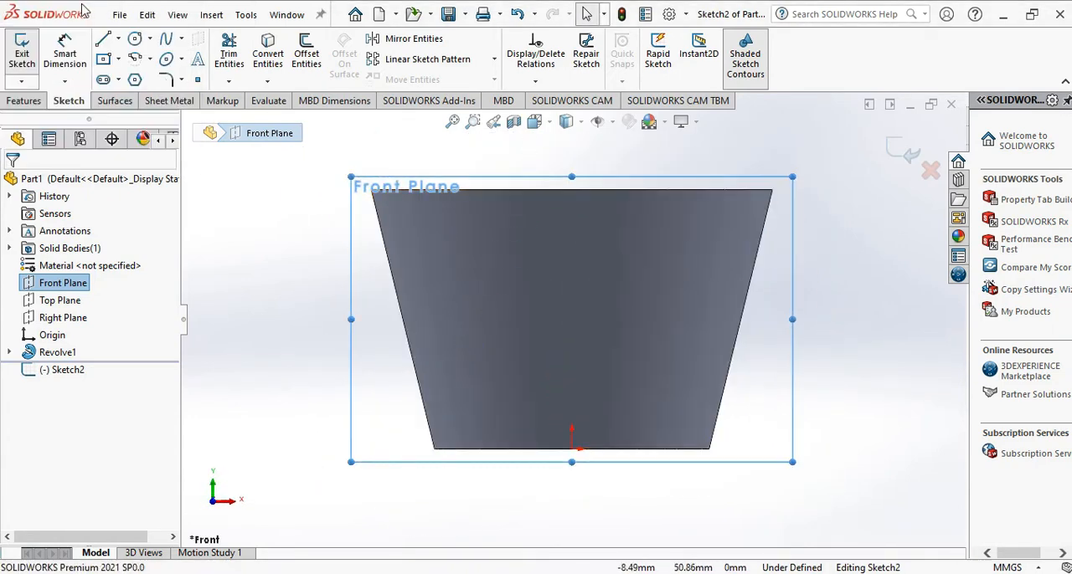
{"action": "left_click", "coordinate": [131, 39]}
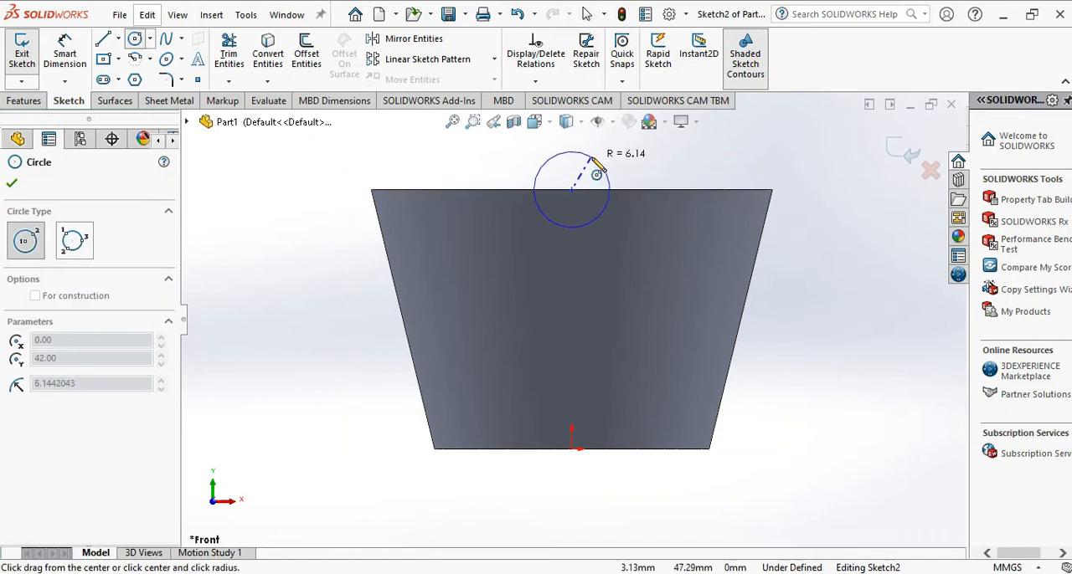
{"action": "left_click", "coordinate": [571, 189]}
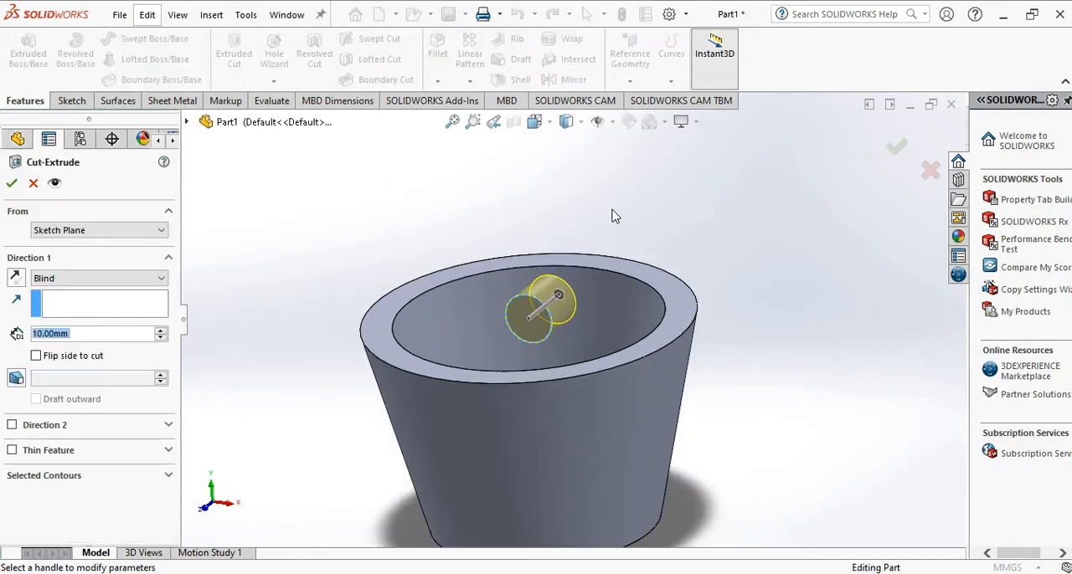
- Cut the circle Mid Plane through both rim sides as Cut-Extrude1, 105 mm deep
{"action": "left_click_drag", "start_coordinate": [560, 293], "coordinate": [657, 210]}
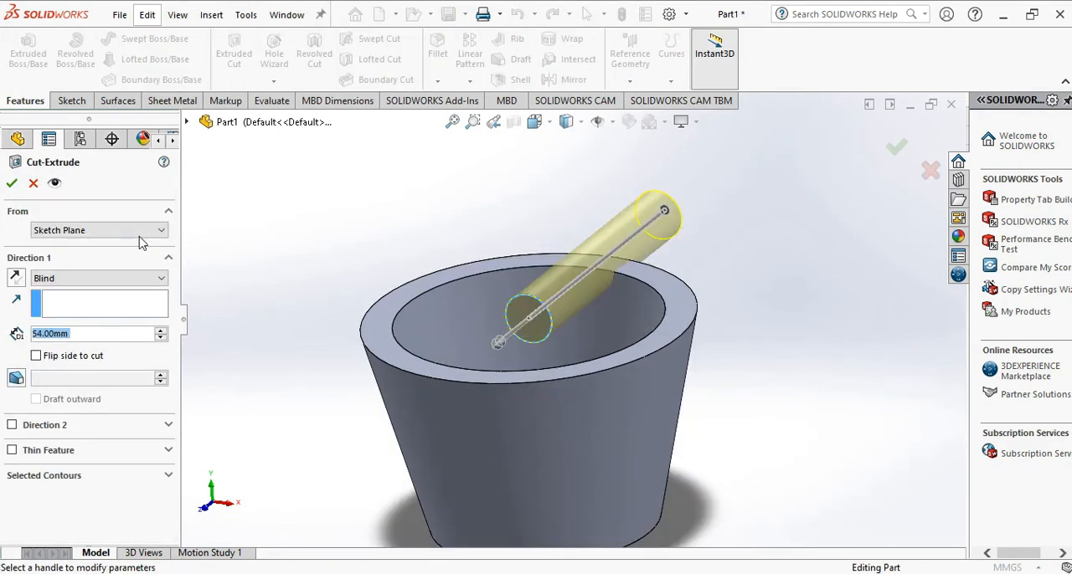
{"action": "left_click", "coordinate": [98, 278]}
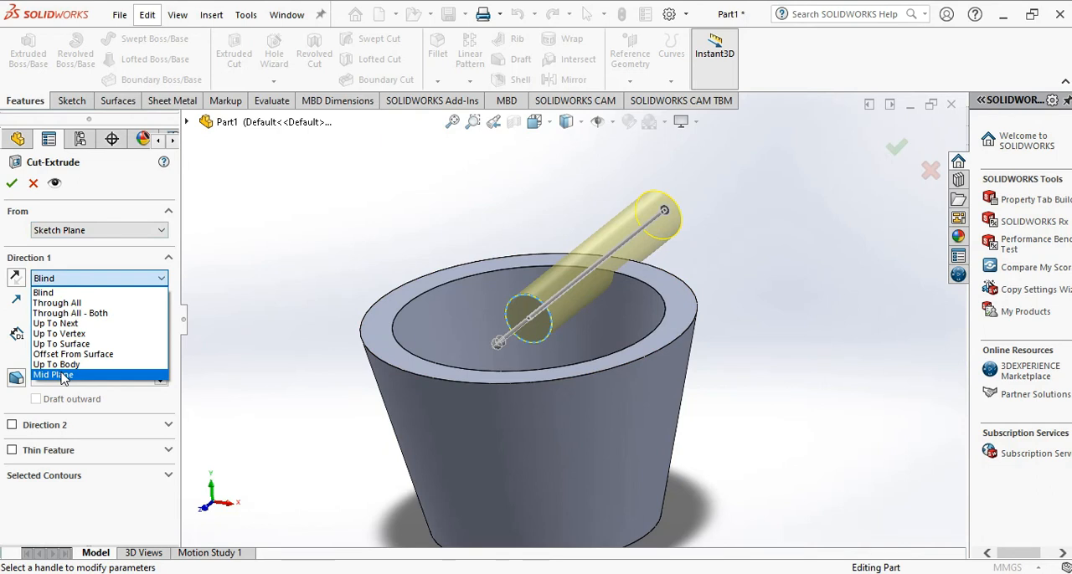
{"action": "left_click", "coordinate": [52, 375]}
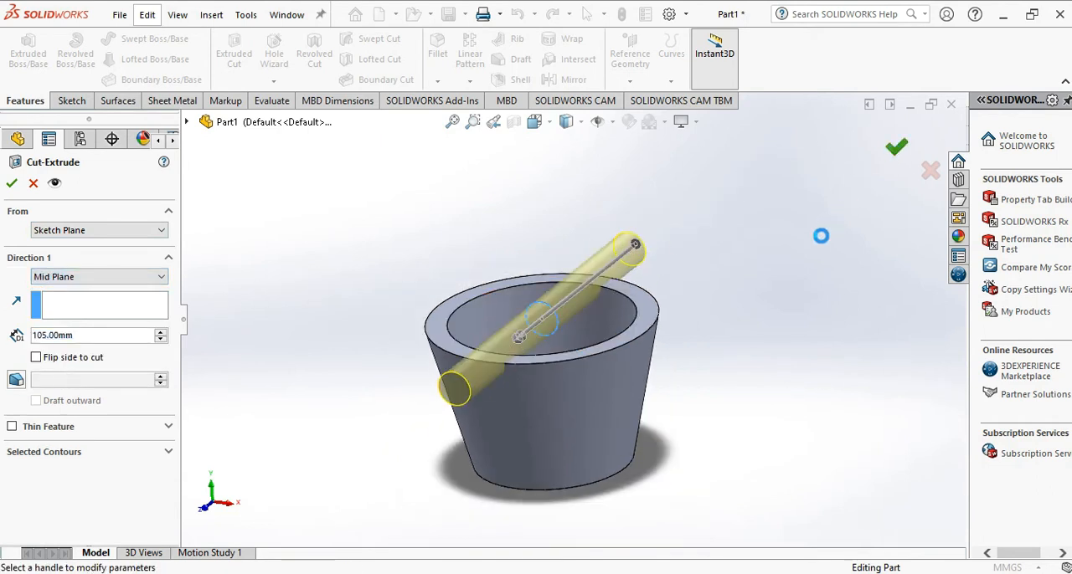
{"action": "left_click", "coordinate": [896, 148]}
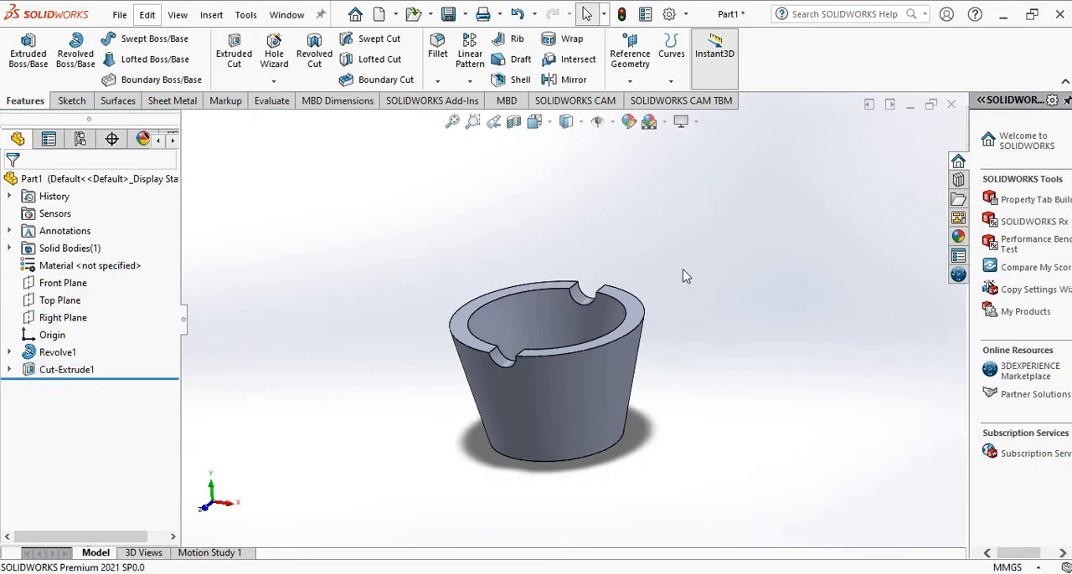
- Sketch a second rim-centred circle on the Right Plane as Sketch3 for the next cut
{"action": "left_click", "coordinate": [60, 300]}
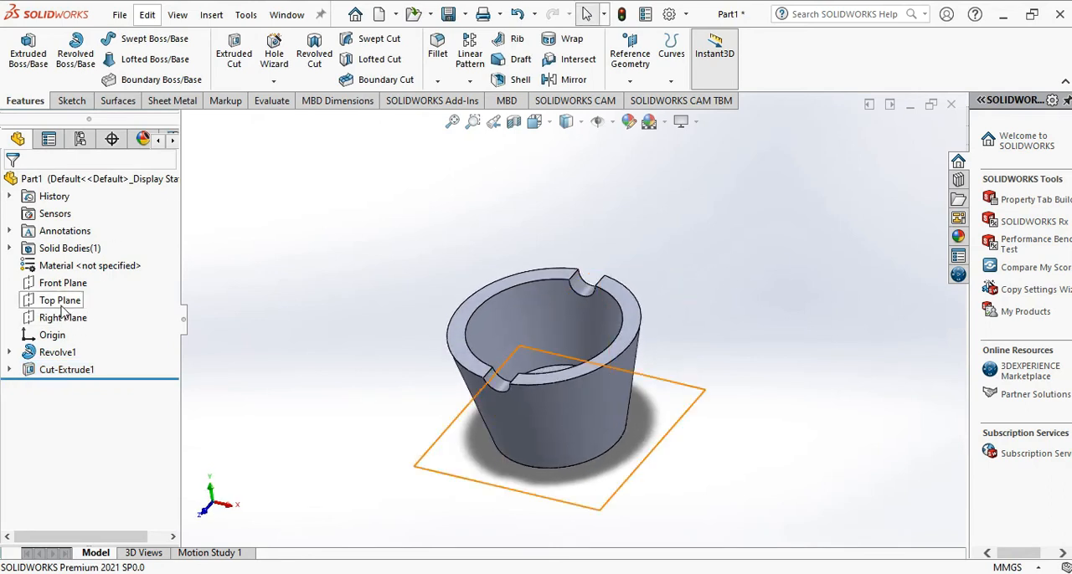
{"action": "left_click", "coordinate": [61, 318]}
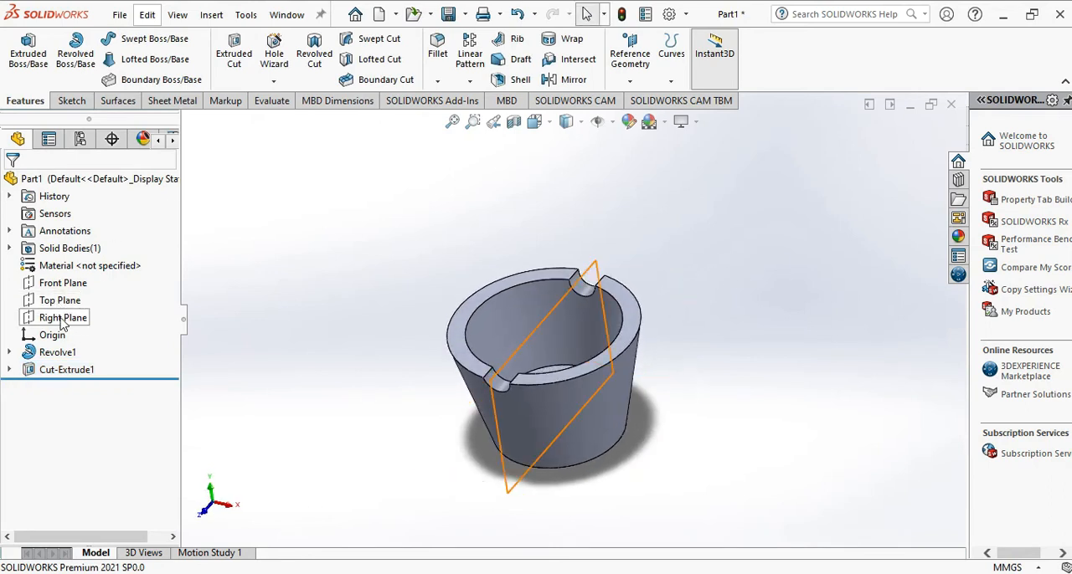
{"action": "left_click", "coordinate": [60, 318]}
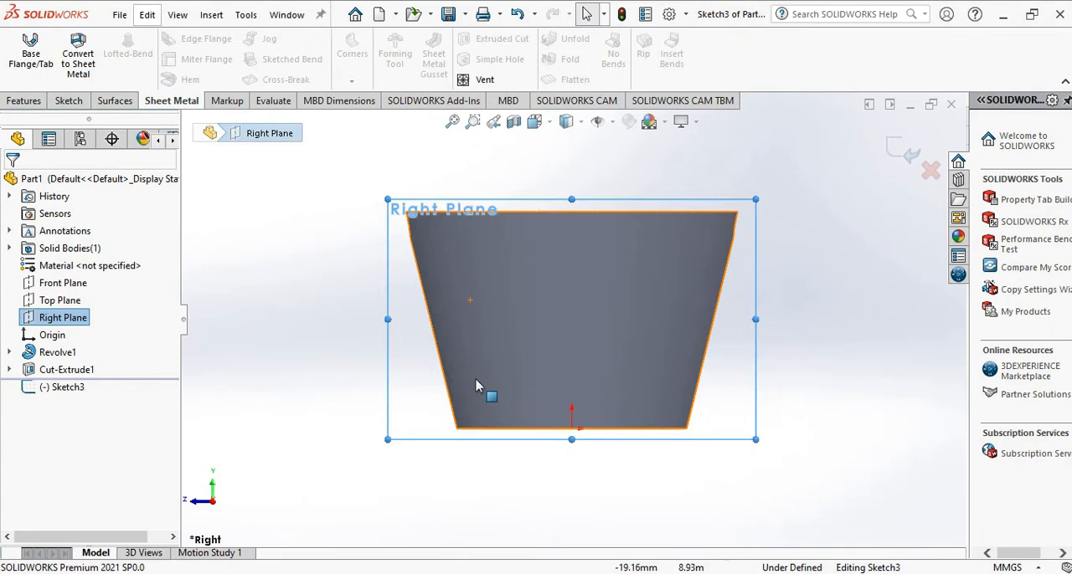
{"action": "left_click", "coordinate": [67, 101]}
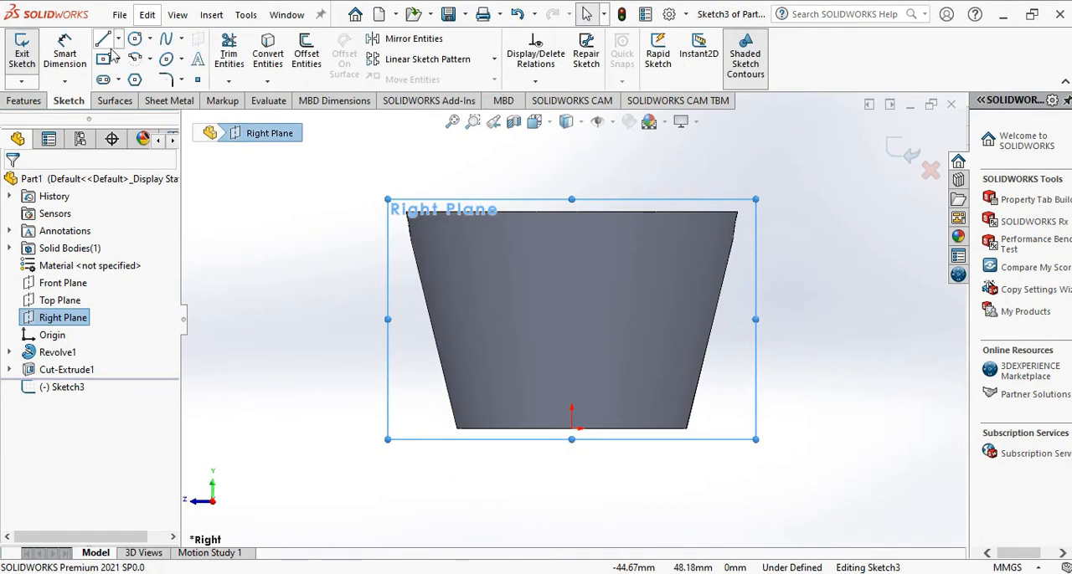
{"action": "left_click", "coordinate": [132, 39]}
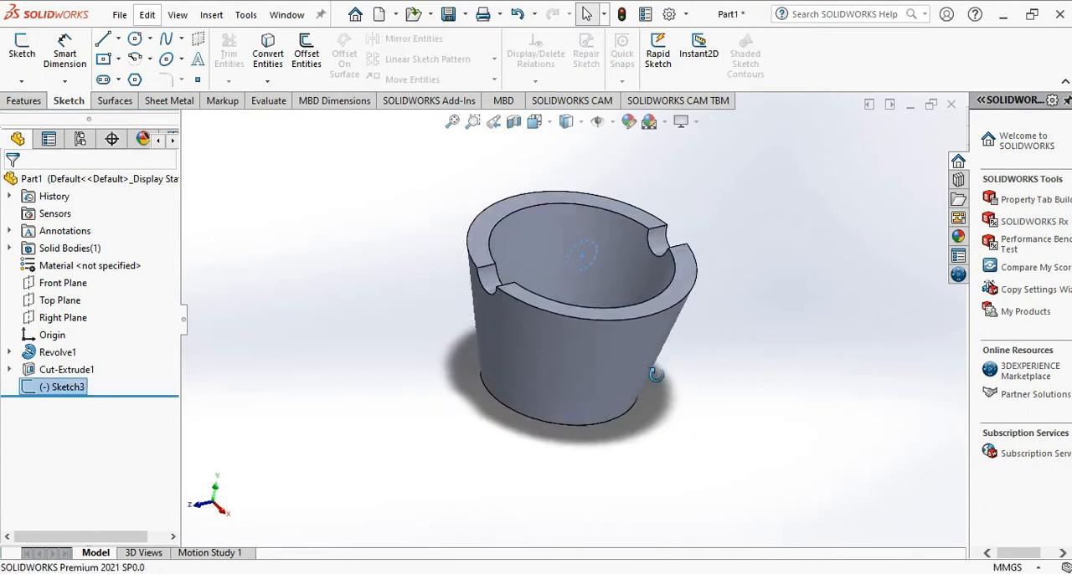
{"action": "left_click", "coordinate": [23, 100]}
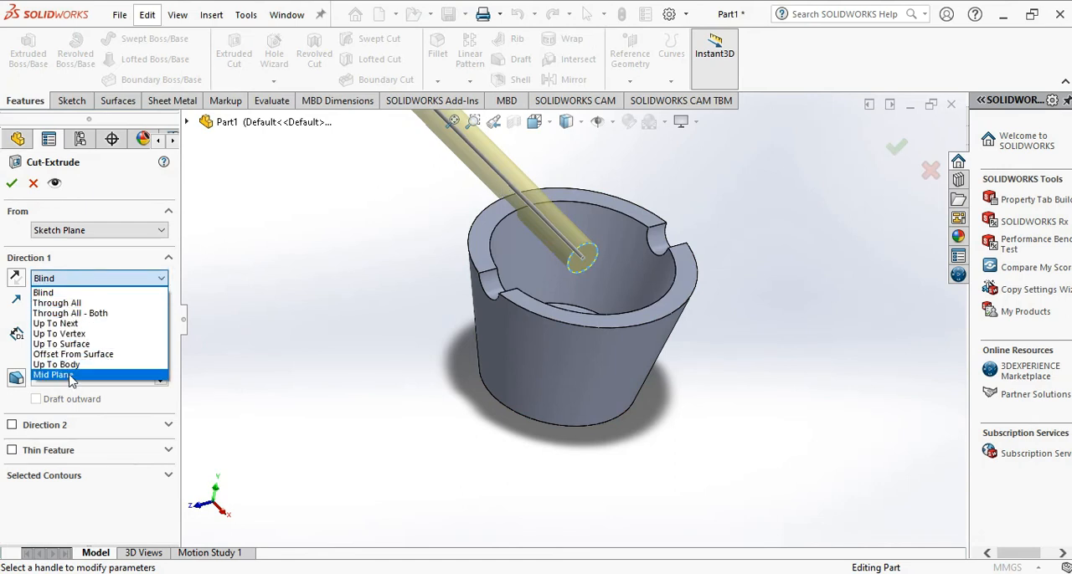
- Create Cut-Extrude2 from Sketch3 with Mid Plane, completing the four semicircular rim slots
{"action": "left_click", "coordinate": [53, 374]}
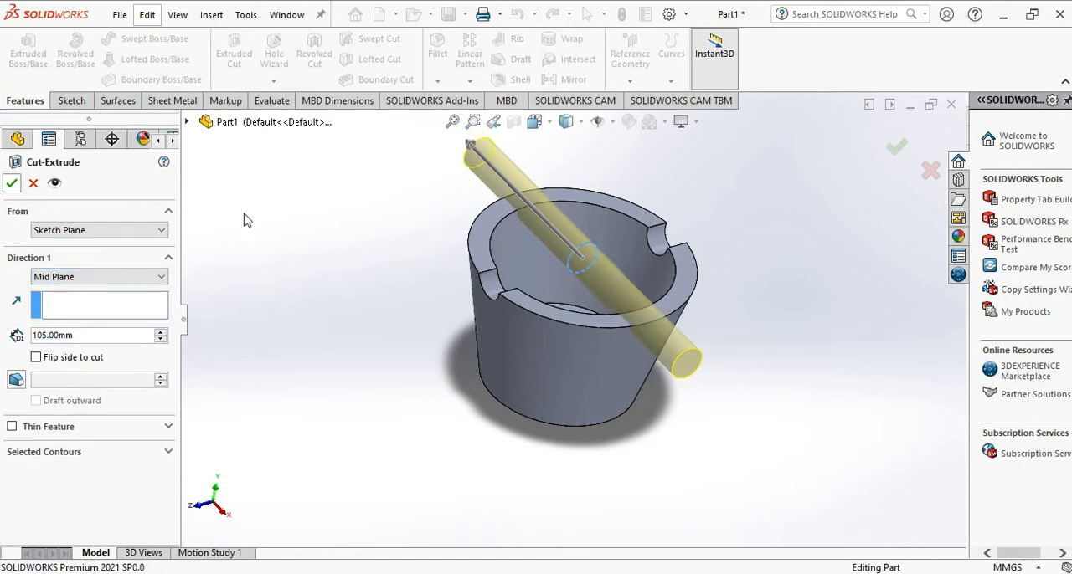
{"action": "left_click", "coordinate": [11, 182]}
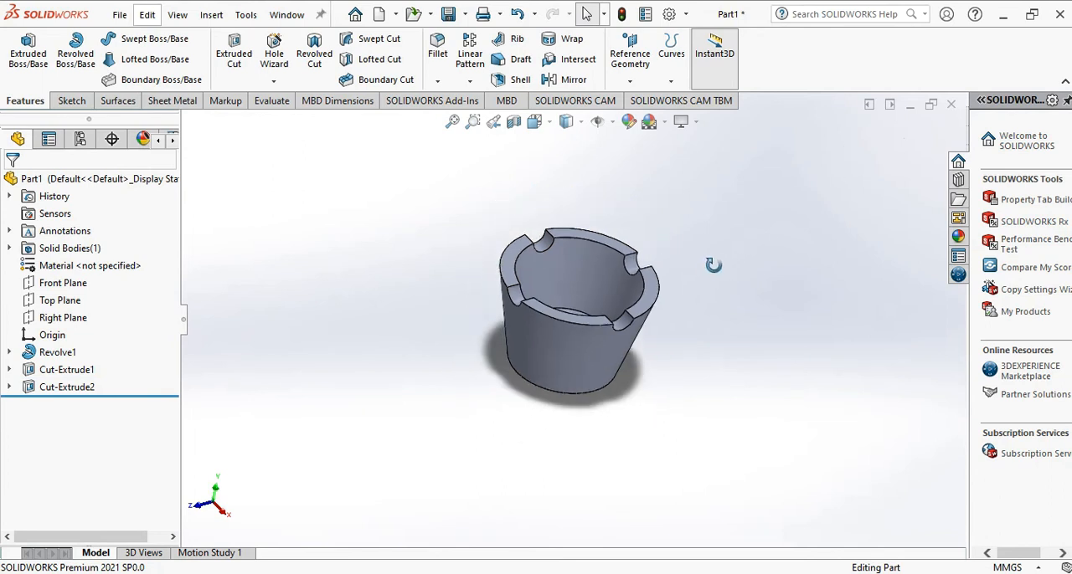
{"action": "left_click_drag", "start_coordinate": [712, 268], "coordinate": [678, 284]}
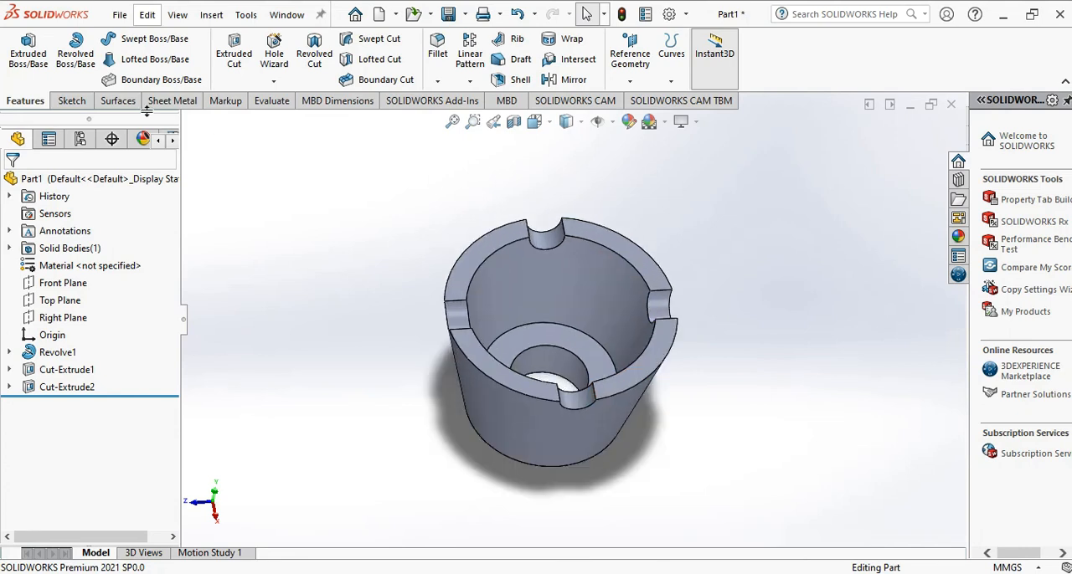
- Begin Save As and browse into the Screw jack assembly folder, name still Part1
{"action": "left_click", "coordinate": [140, 15]}
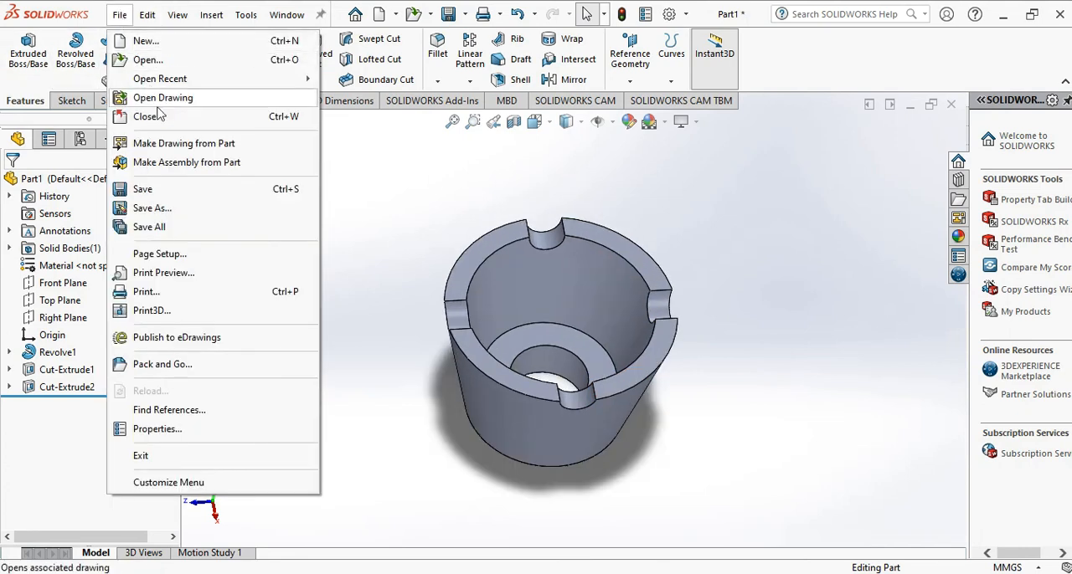
{"action": "left_click", "coordinate": [224, 208]}
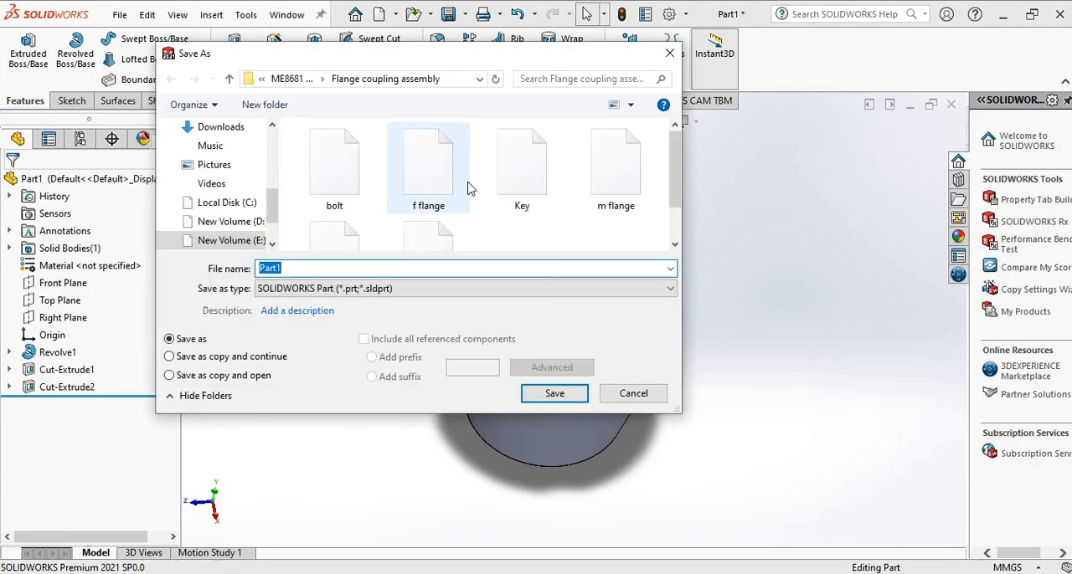
{"action": "left_click", "coordinate": [228, 77]}
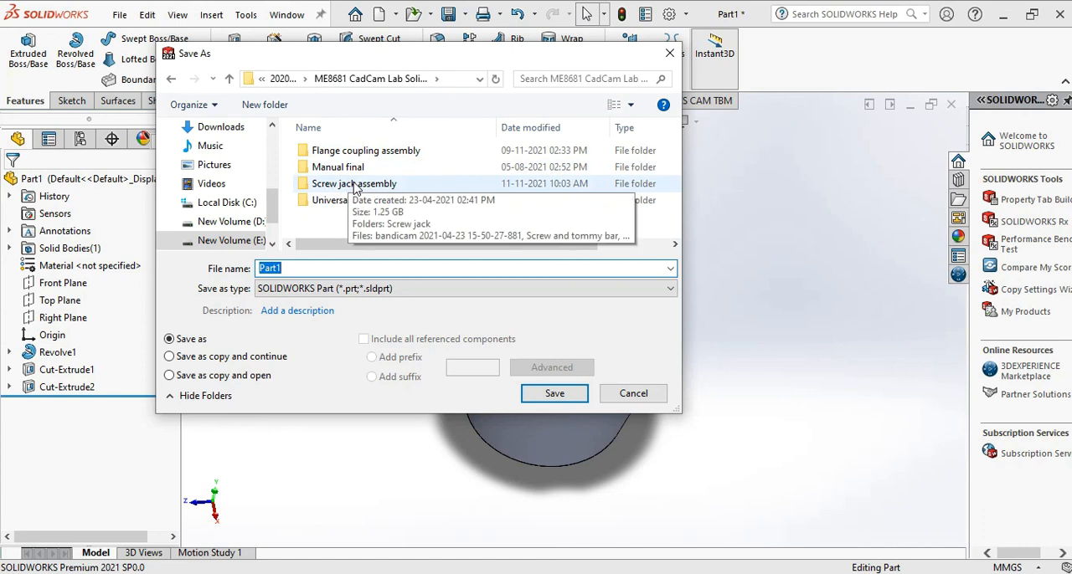
{"action": "double_click", "coordinate": [352, 184]}
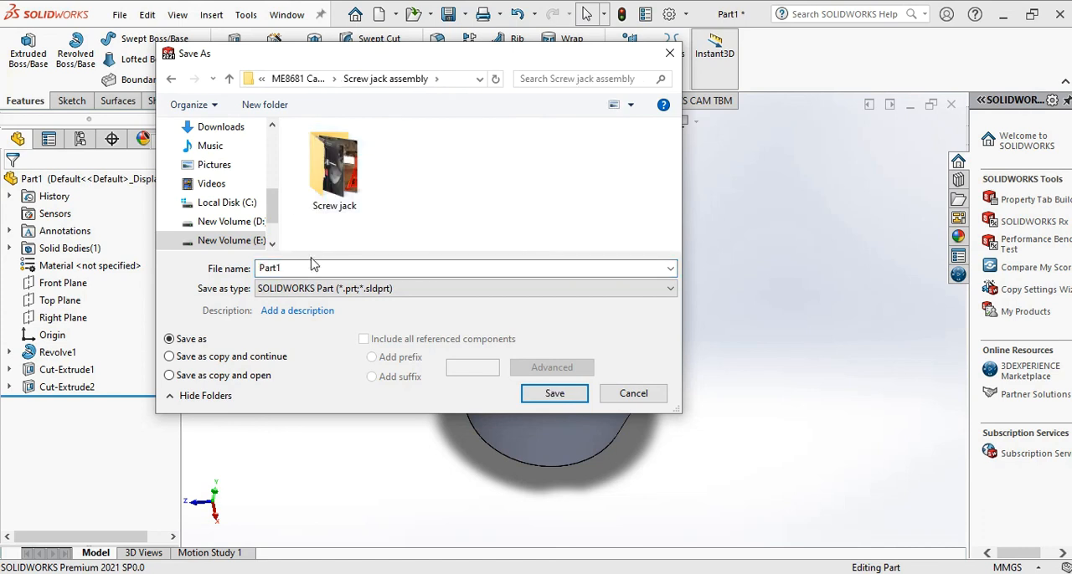